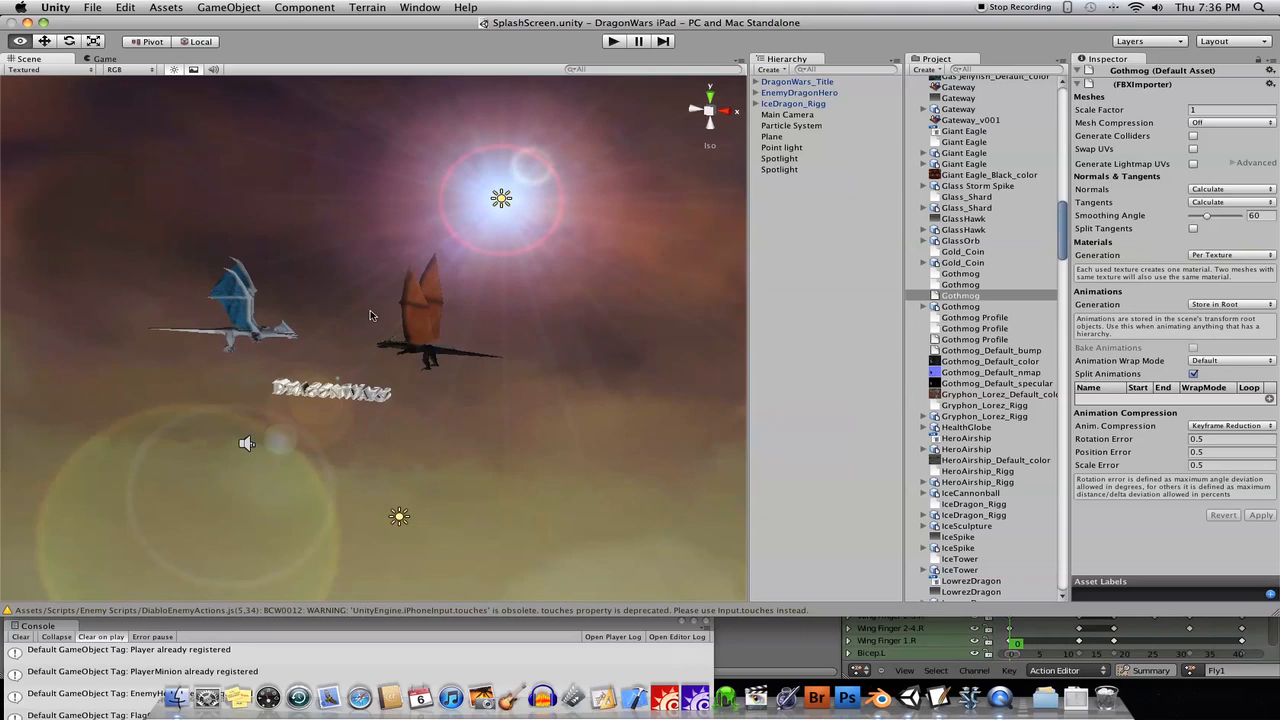
Step: Alternate between the Gothmog model's components and its FBX import settings in the Inspector
{"action": "left_click", "coordinate": [54, 8]}
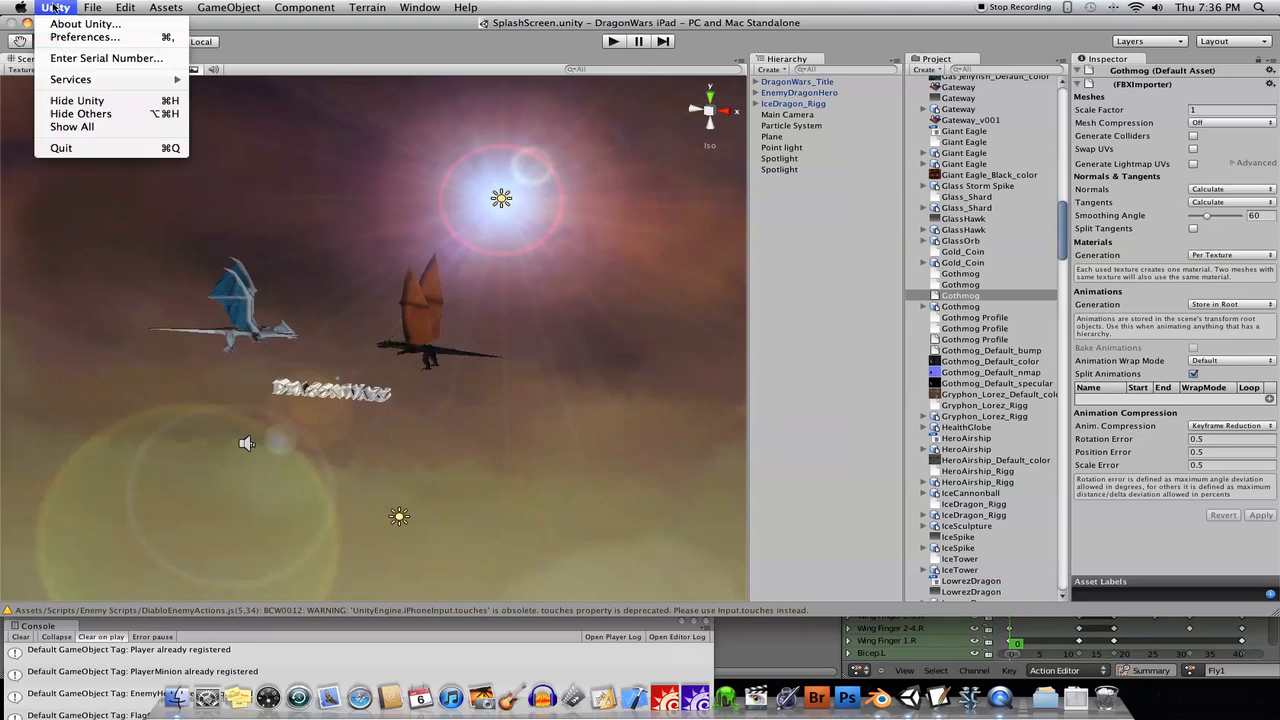
{"action": "left_click", "coordinate": [84, 24]}
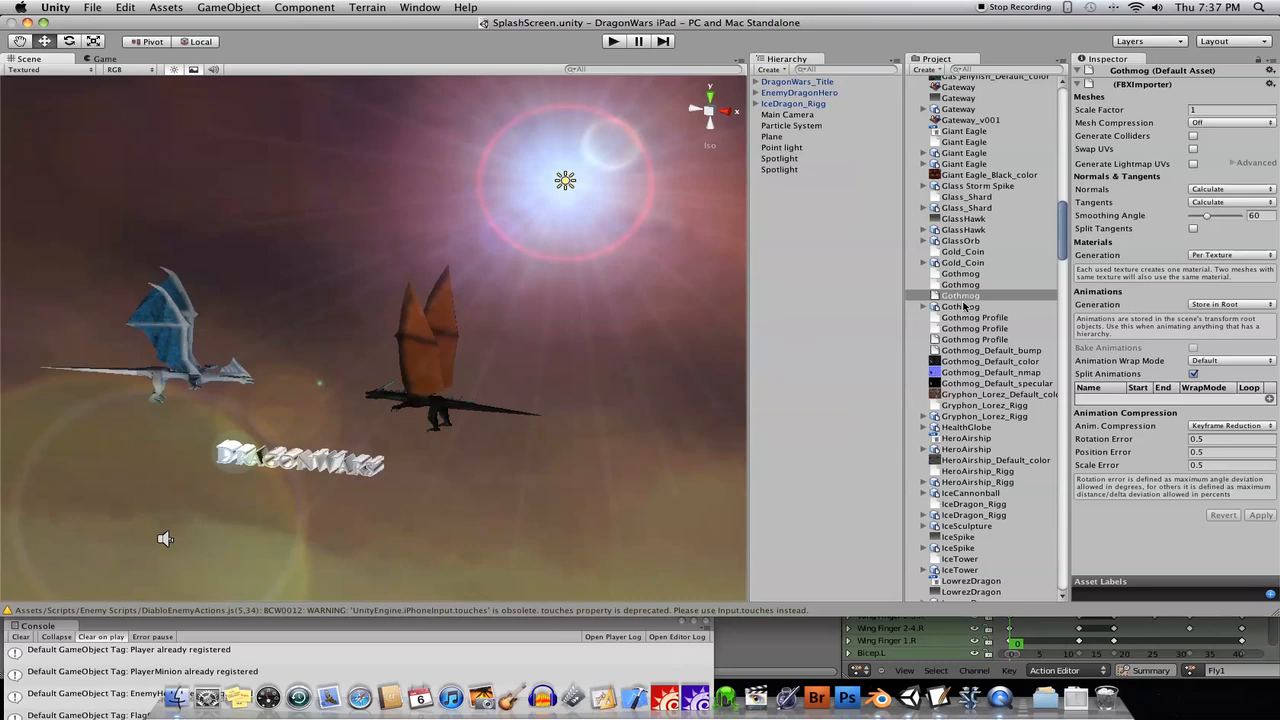
{"action": "left_click", "coordinate": [960, 306]}
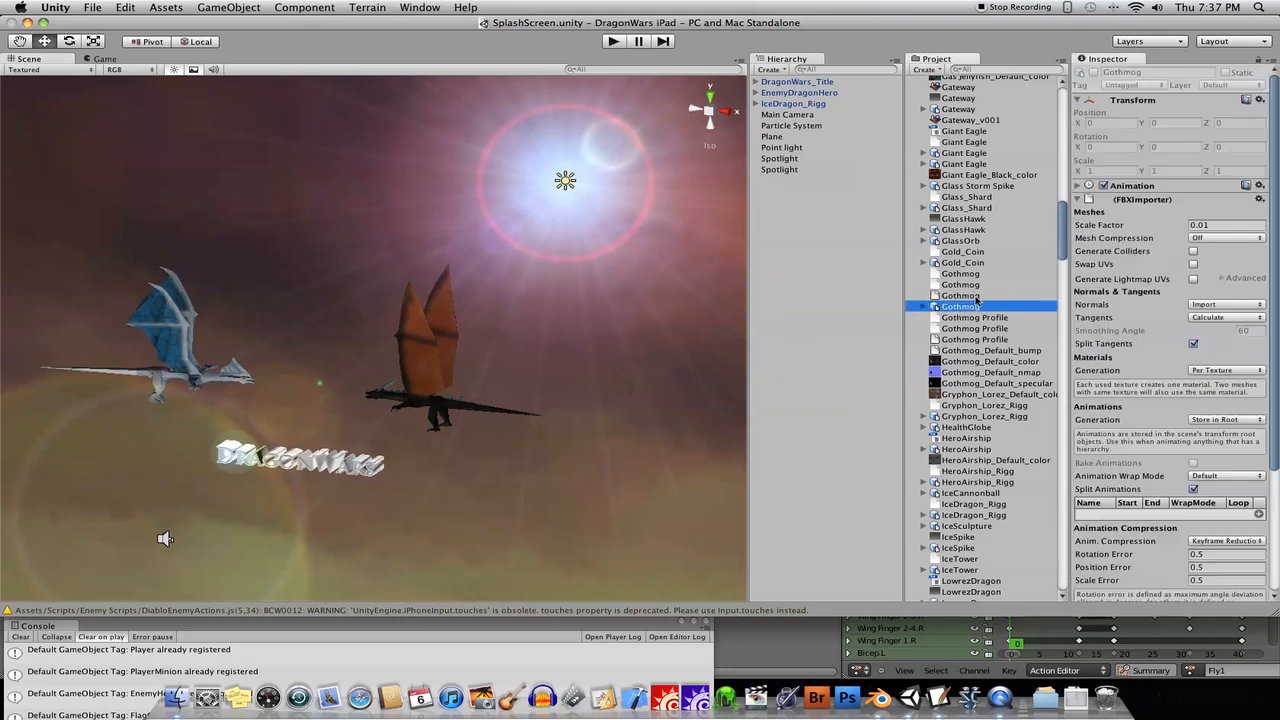
{"action": "left_click", "coordinate": [960, 306]}
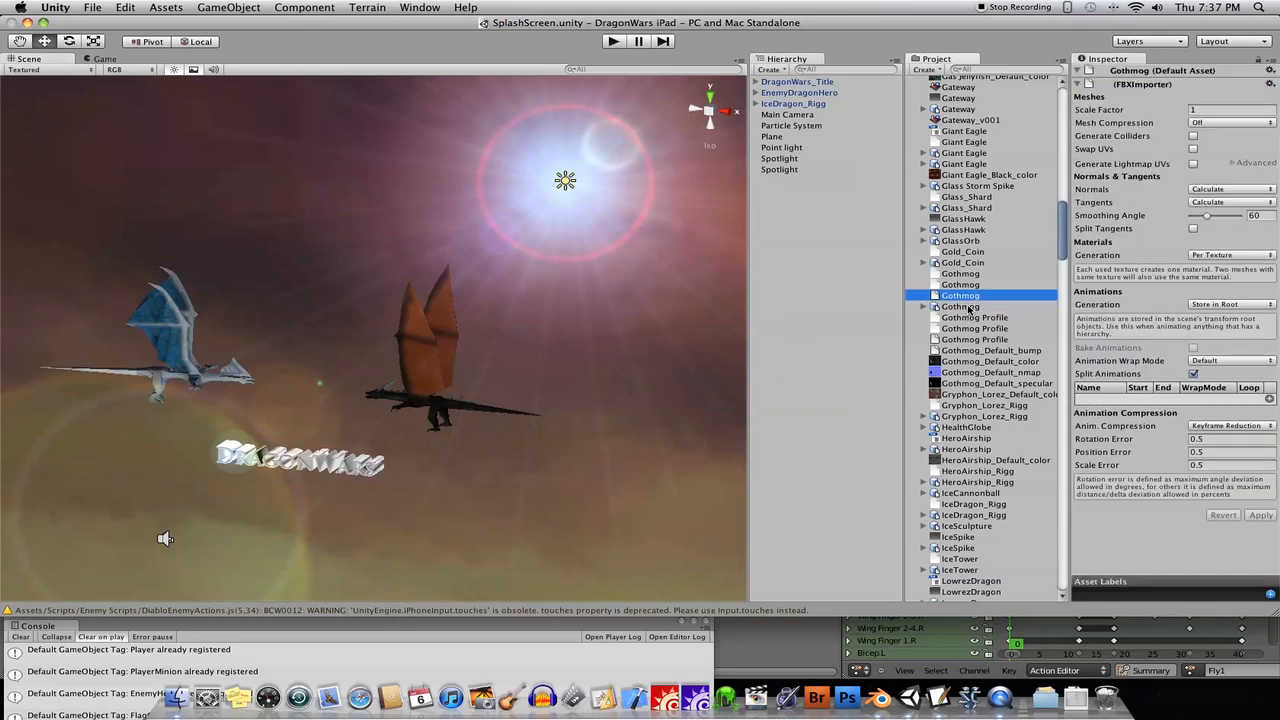
{"action": "left_click", "coordinate": [960, 306]}
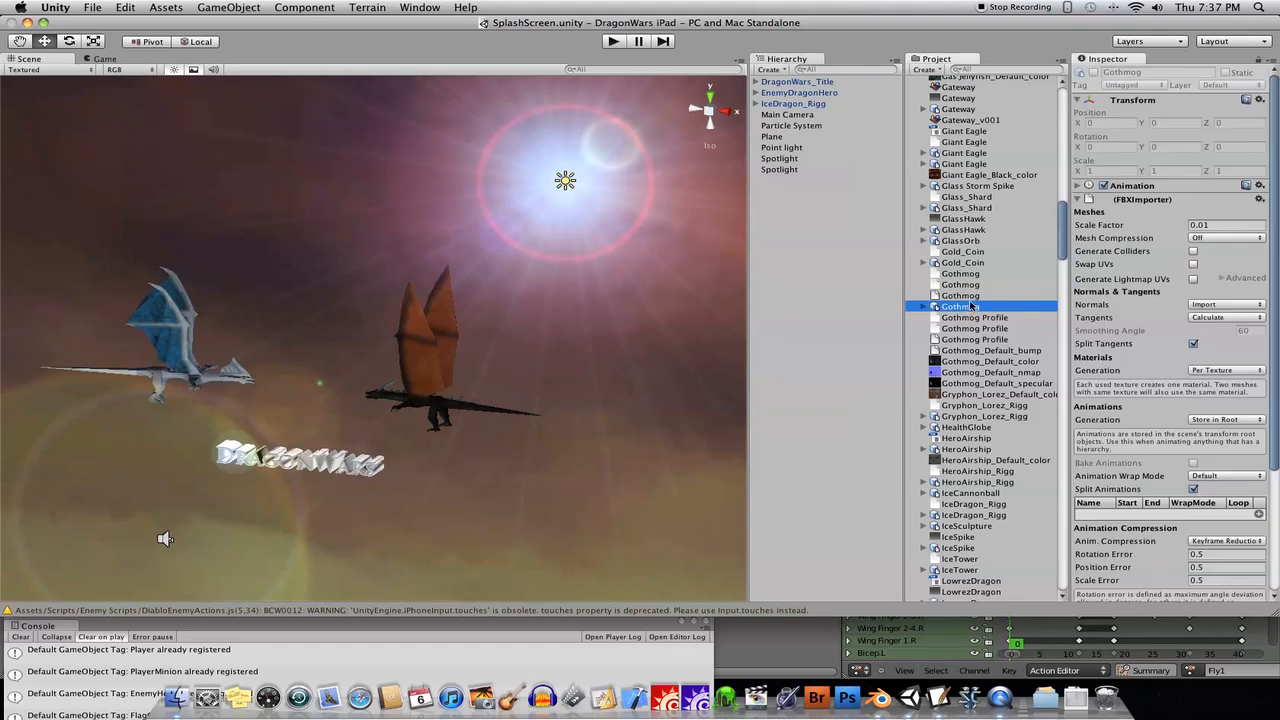
{"action": "left_click", "coordinate": [960, 296]}
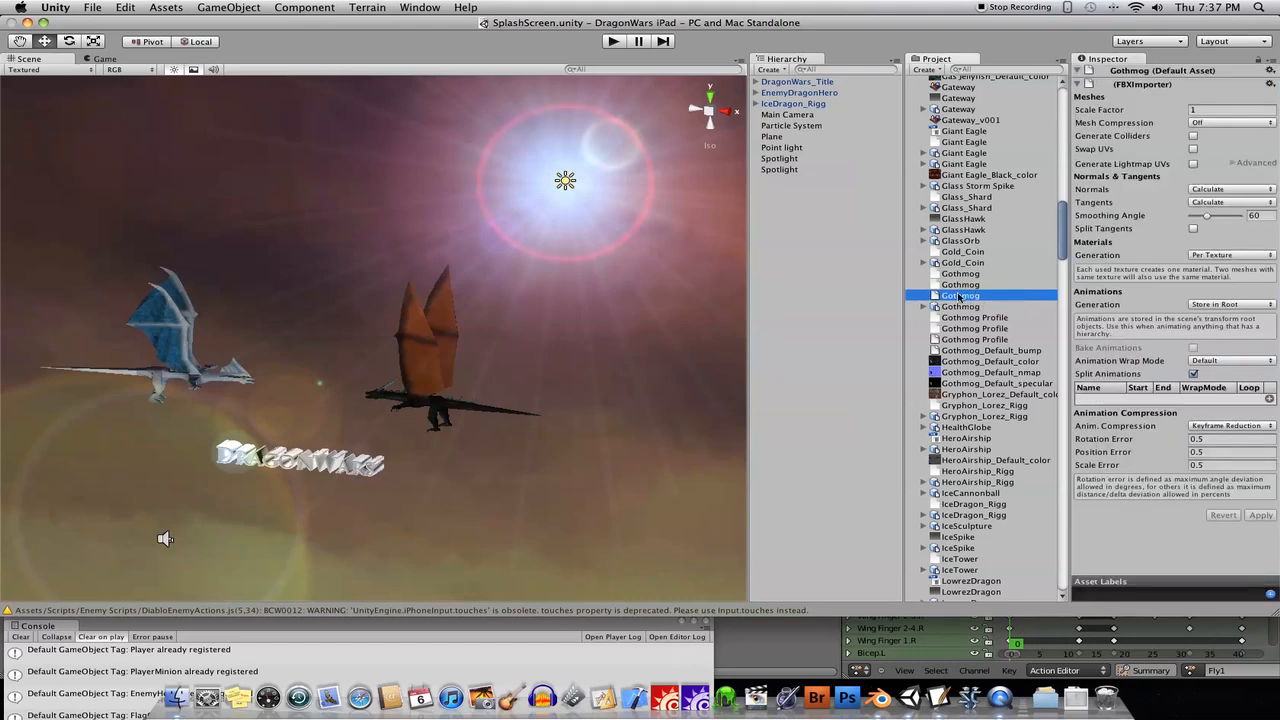
{"action": "mouse_move", "coordinate": [1008, 308]}
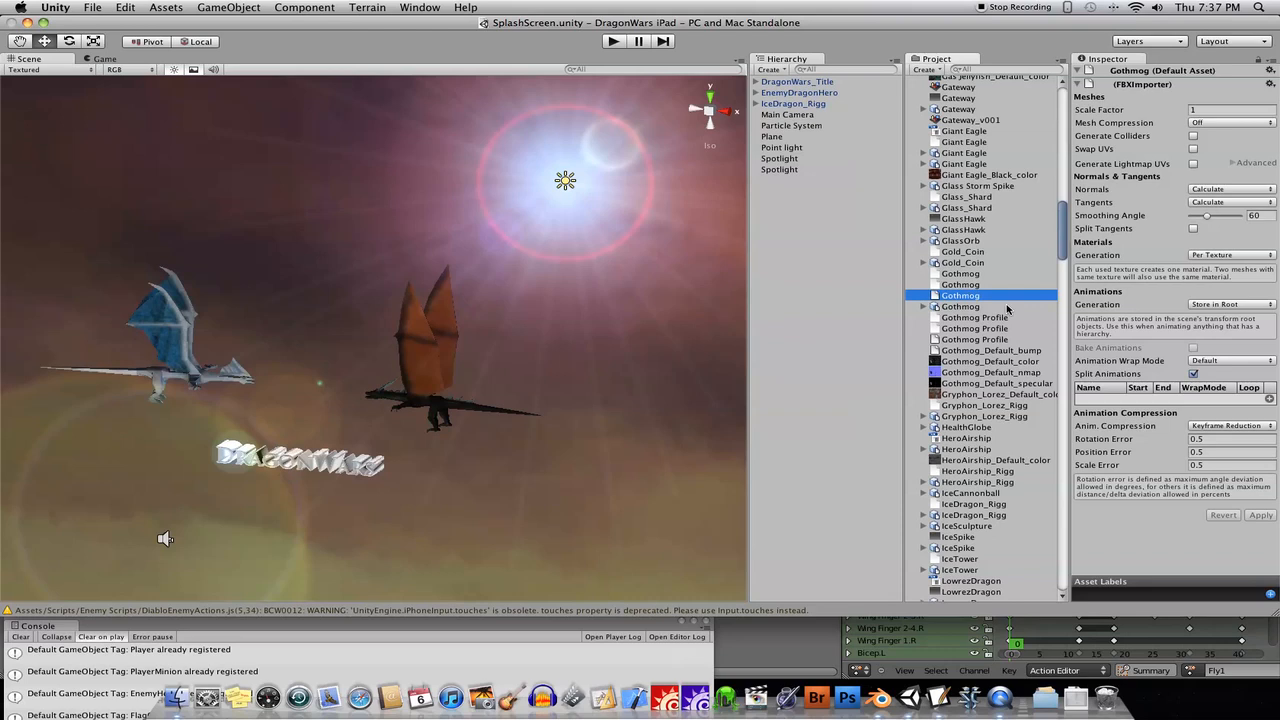
Step: Step through each Gothmog asset in the Project panel, ending on the model with Transform and Animation shown
{"action": "left_click", "coordinate": [960, 284]}
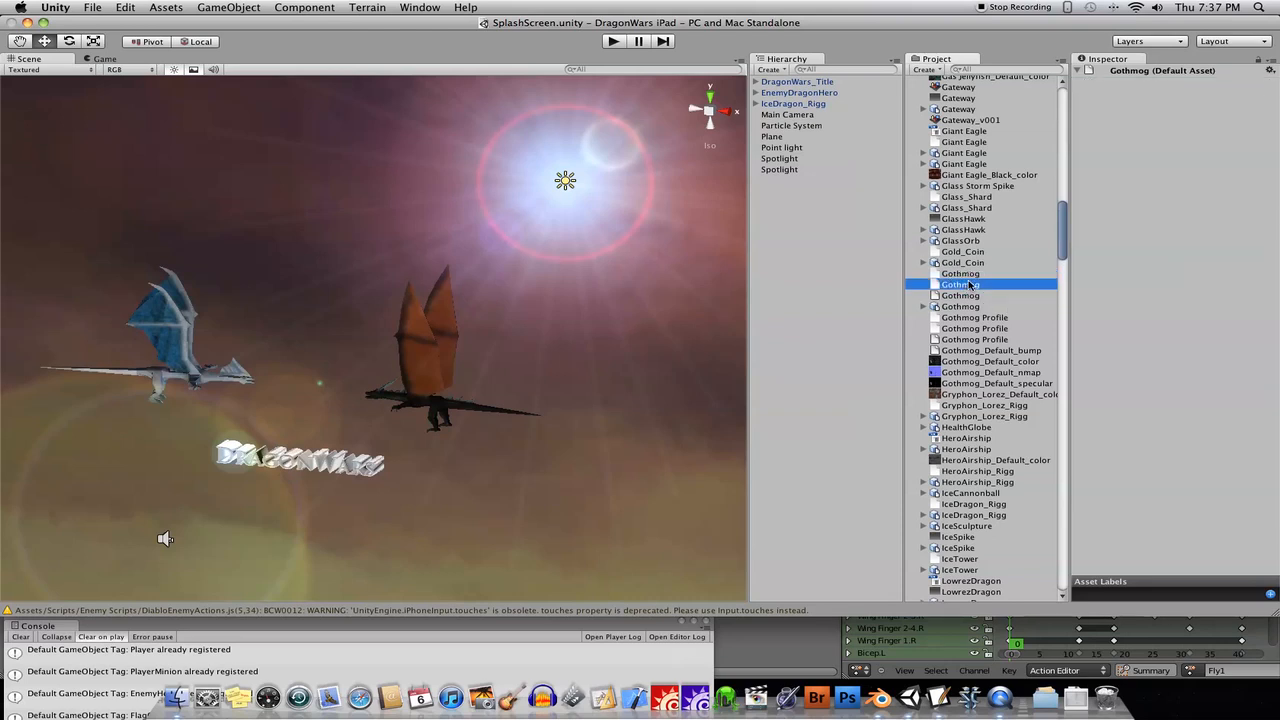
{"action": "left_click", "coordinate": [960, 272]}
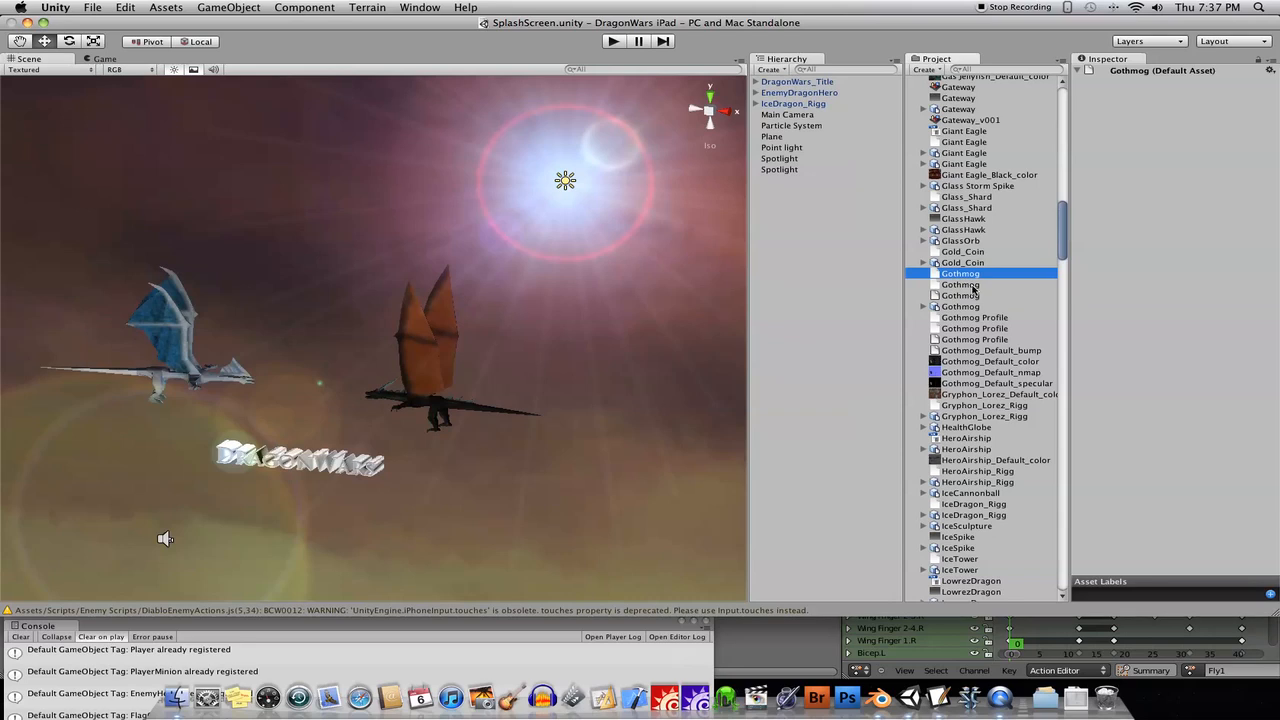
{"action": "left_click", "coordinate": [960, 284]}
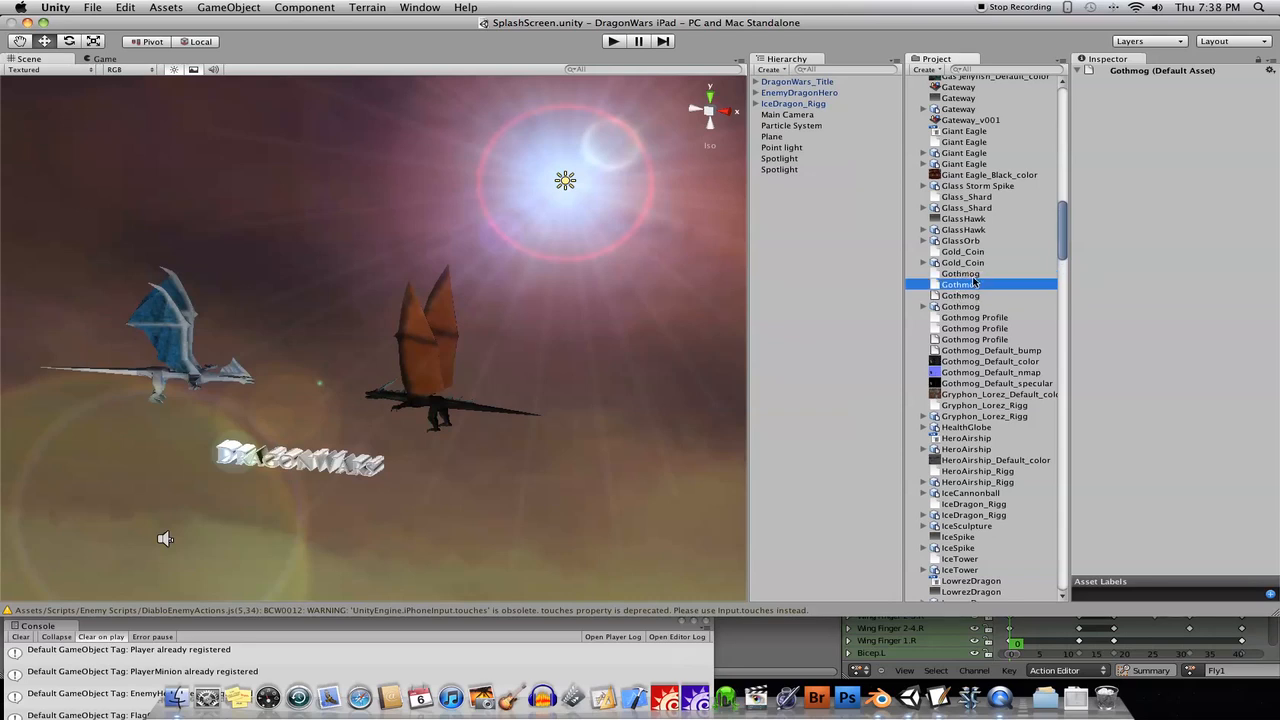
{"action": "left_click", "coordinate": [960, 296]}
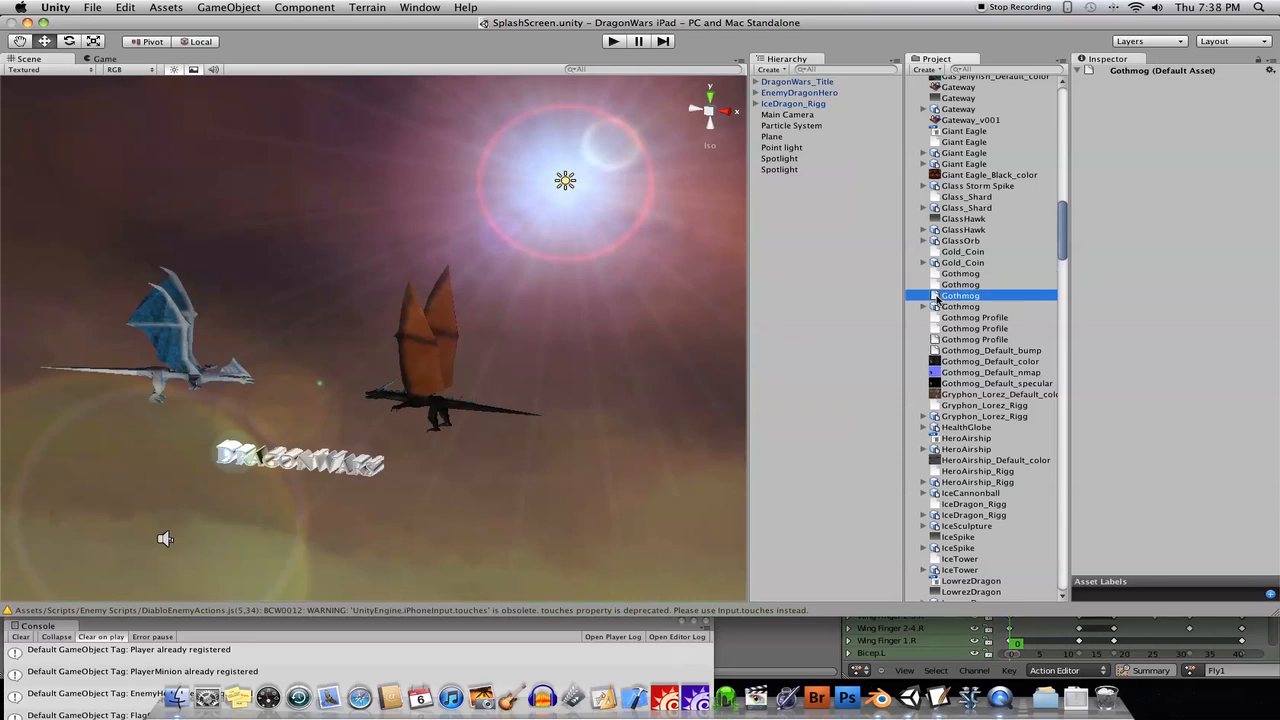
{"action": "left_click", "coordinate": [960, 296]}
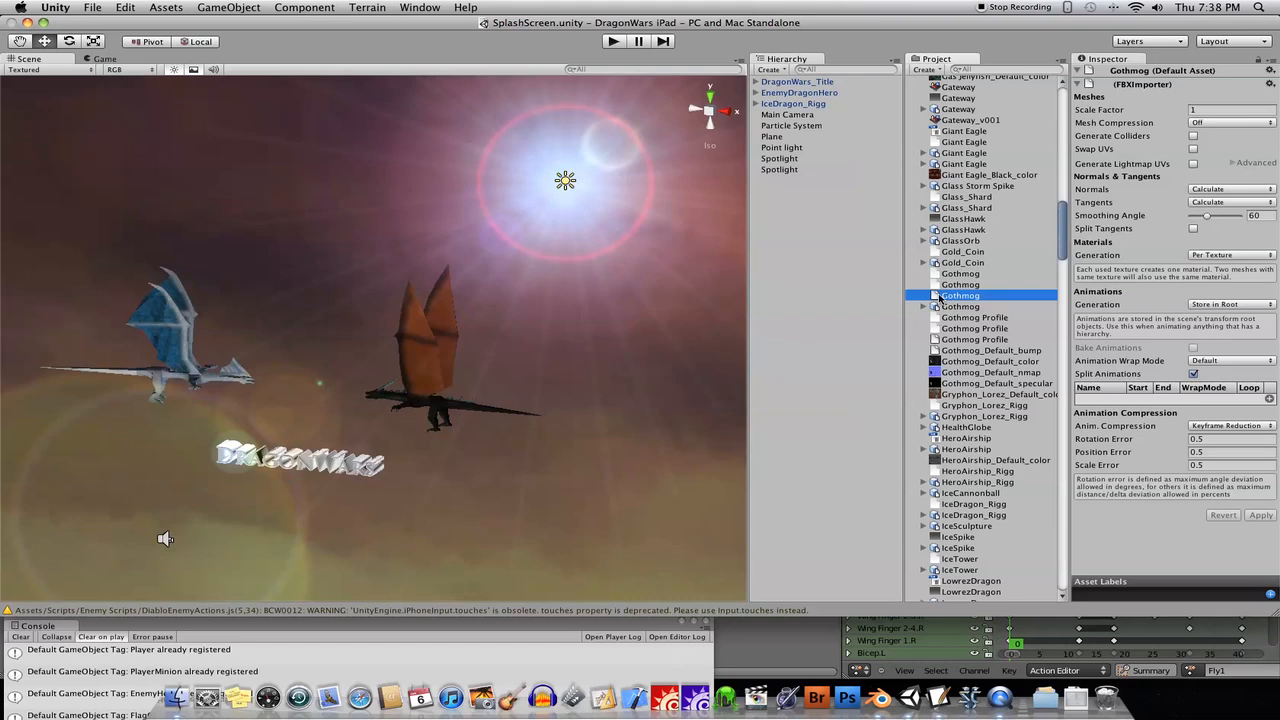
{"action": "left_click", "coordinate": [960, 306]}
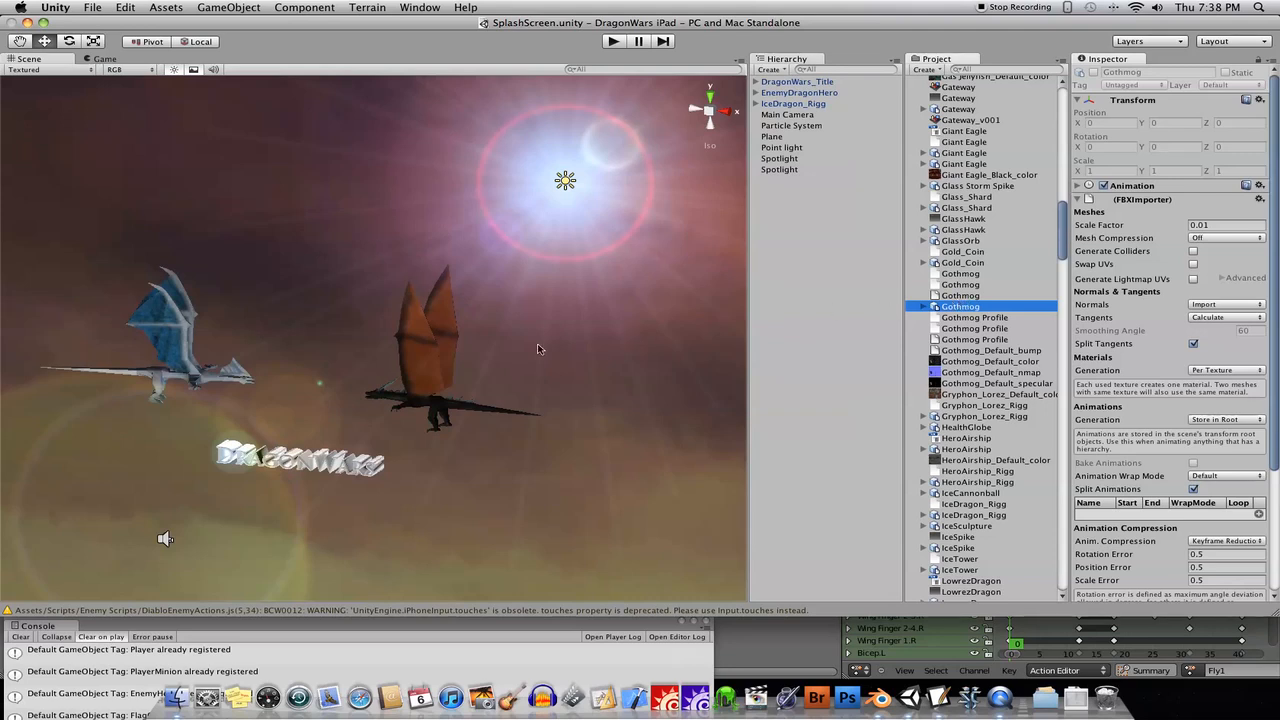
{"action": "mouse_move", "coordinate": [532, 348]}
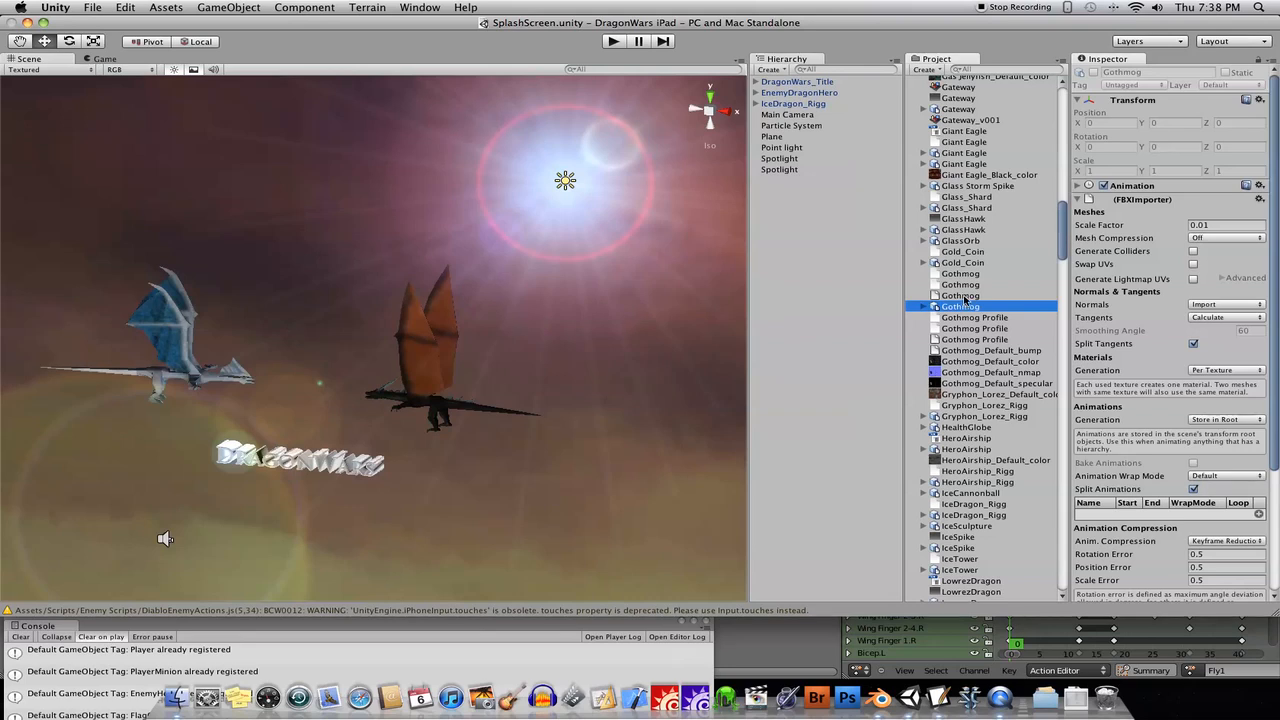
Step: Review the Gothmog FBXImporter settings, then switch to the dragon file in Blender
{"action": "left_click", "coordinate": [960, 296]}
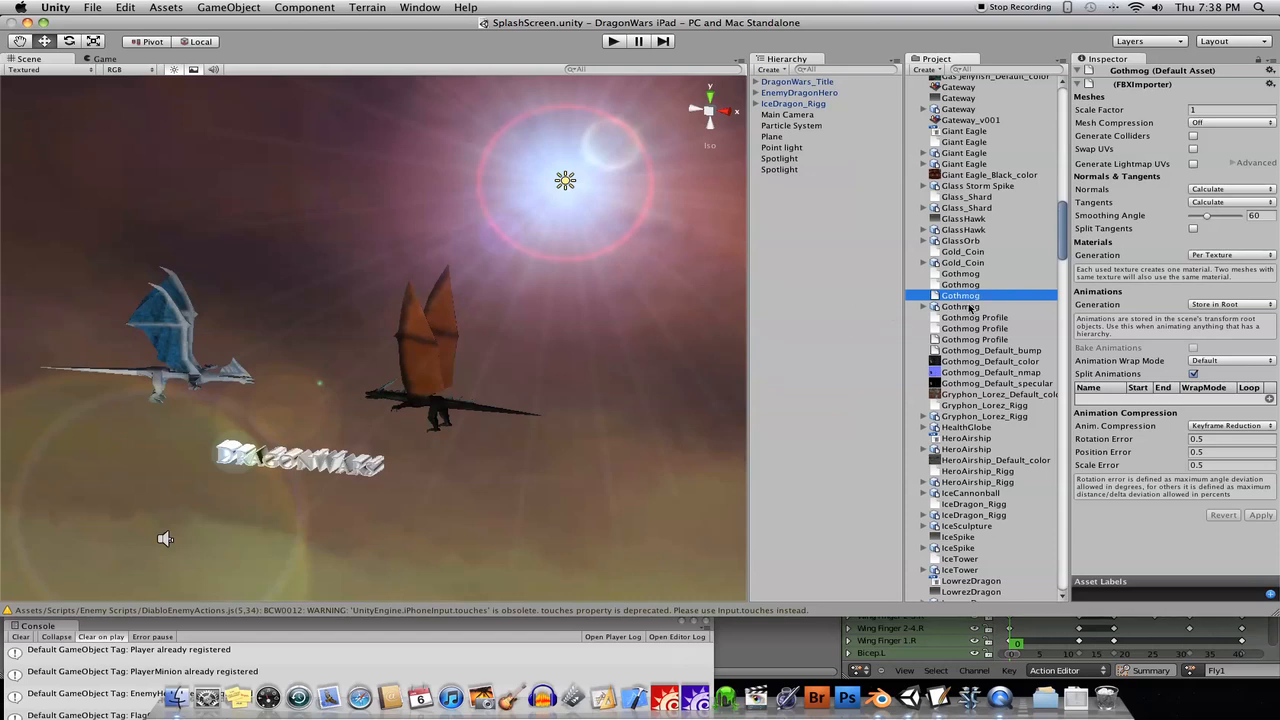
{"action": "left_click", "coordinate": [960, 306]}
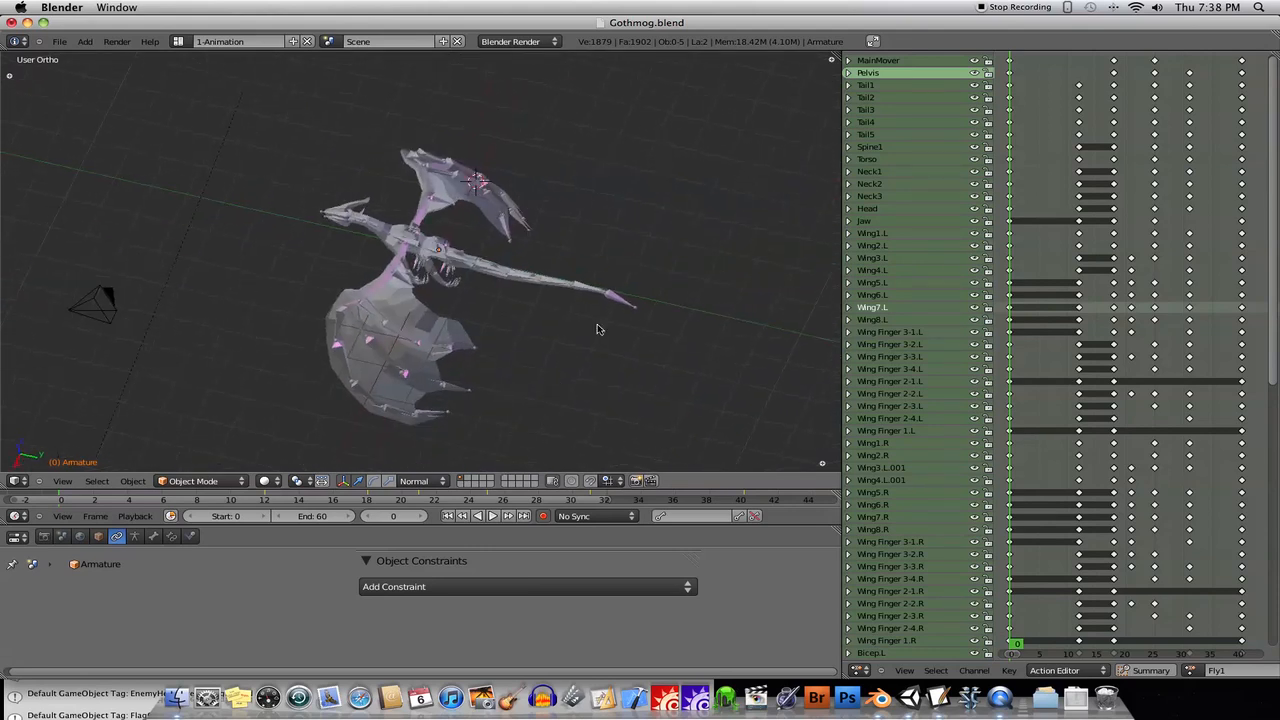
Step: Bring up Blender's File menu to look for the Autodesk FBX export format
{"action": "left_click", "coordinate": [60, 40]}
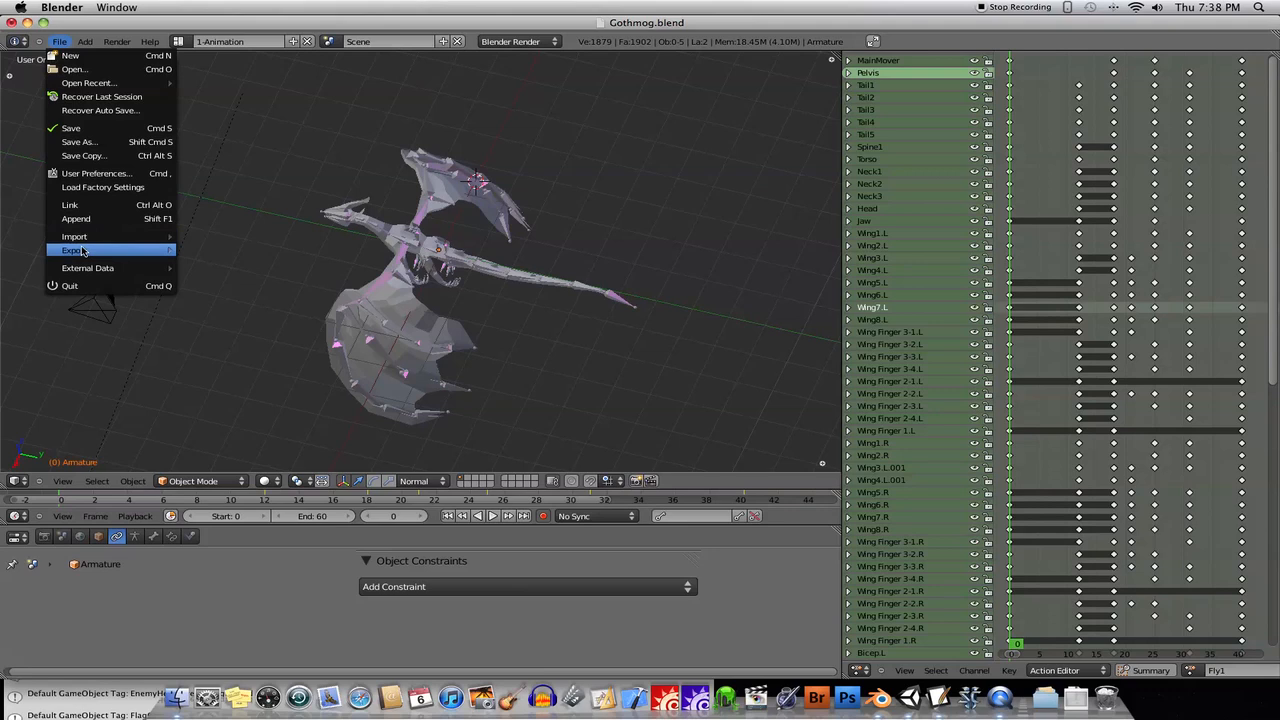
{"action": "mouse_move", "coordinate": [74, 250]}
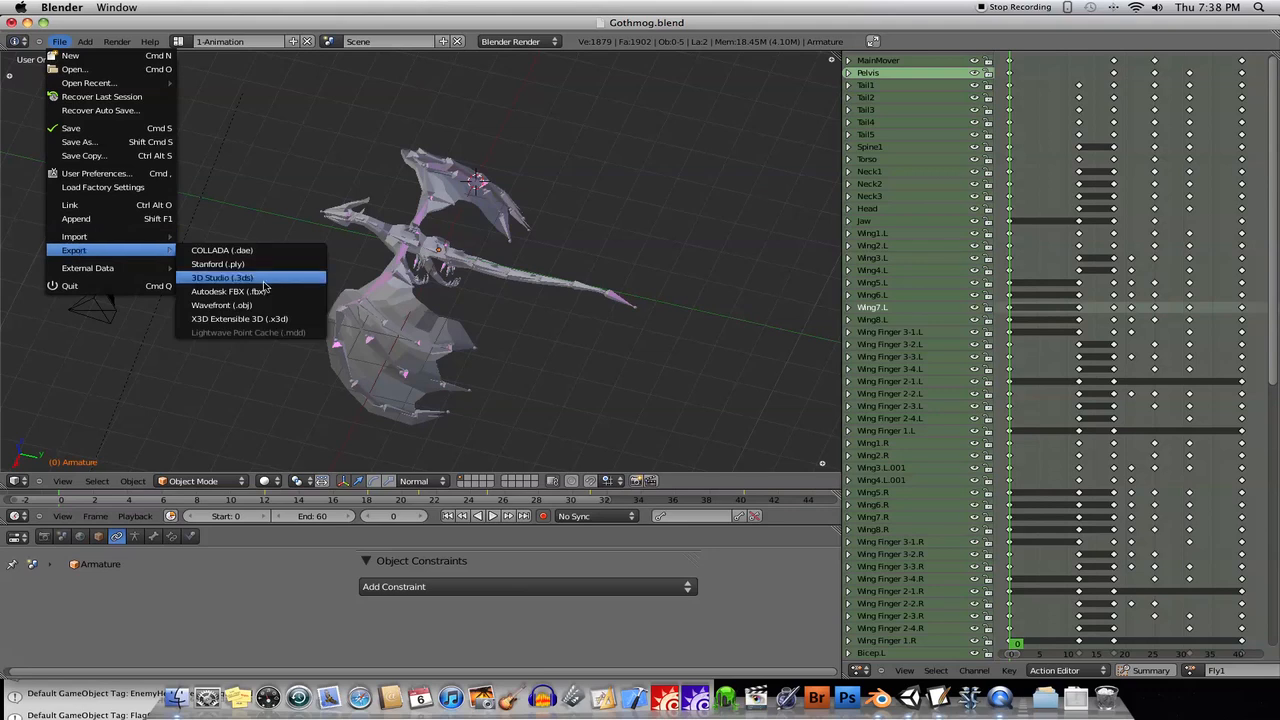
{"action": "mouse_move", "coordinate": [230, 292]}
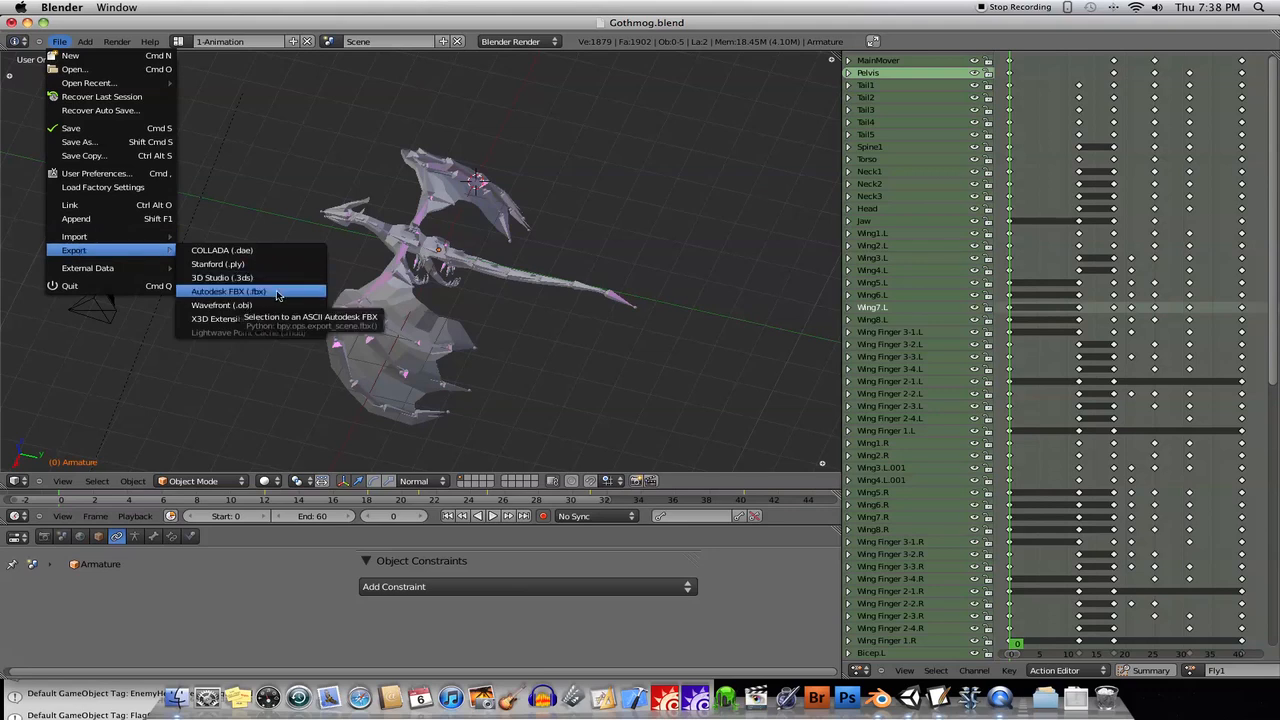
{"action": "mouse_move", "coordinate": [290, 300]}
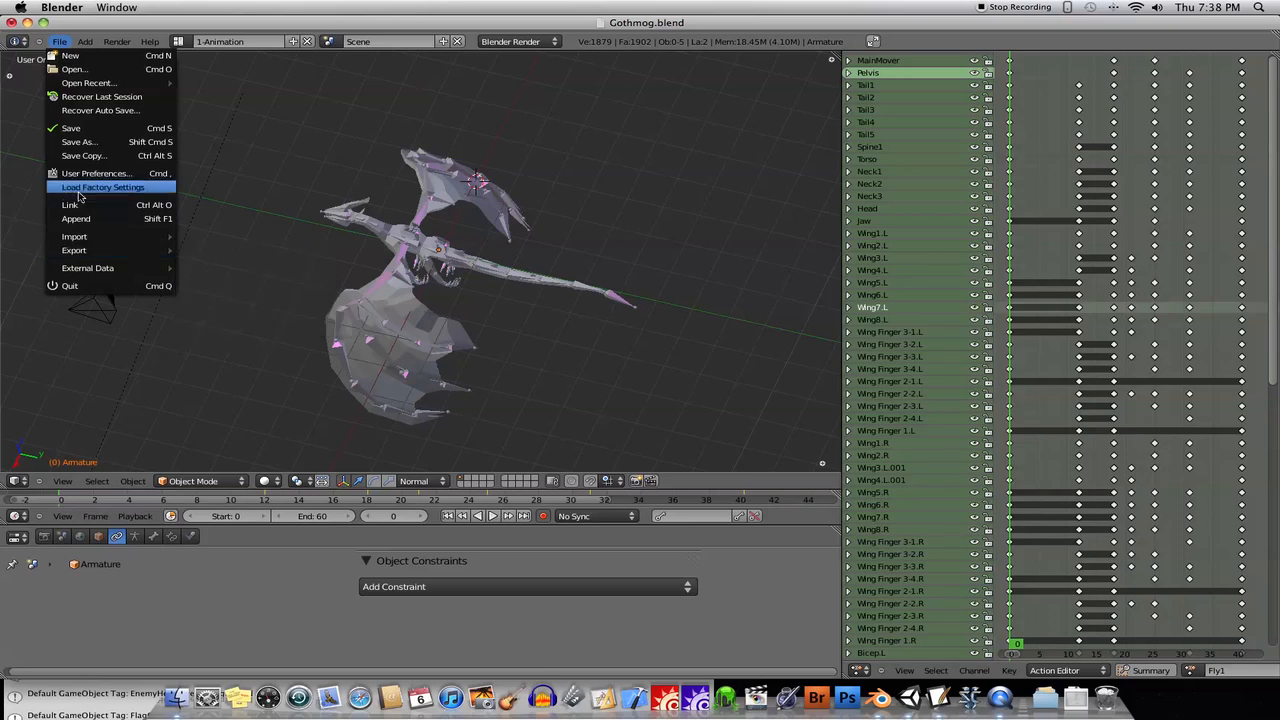
Step: Filter User Preferences Add-Ons to Import/Export, check the FBX add-on and close preferences
{"action": "left_click", "coordinate": [96, 172]}
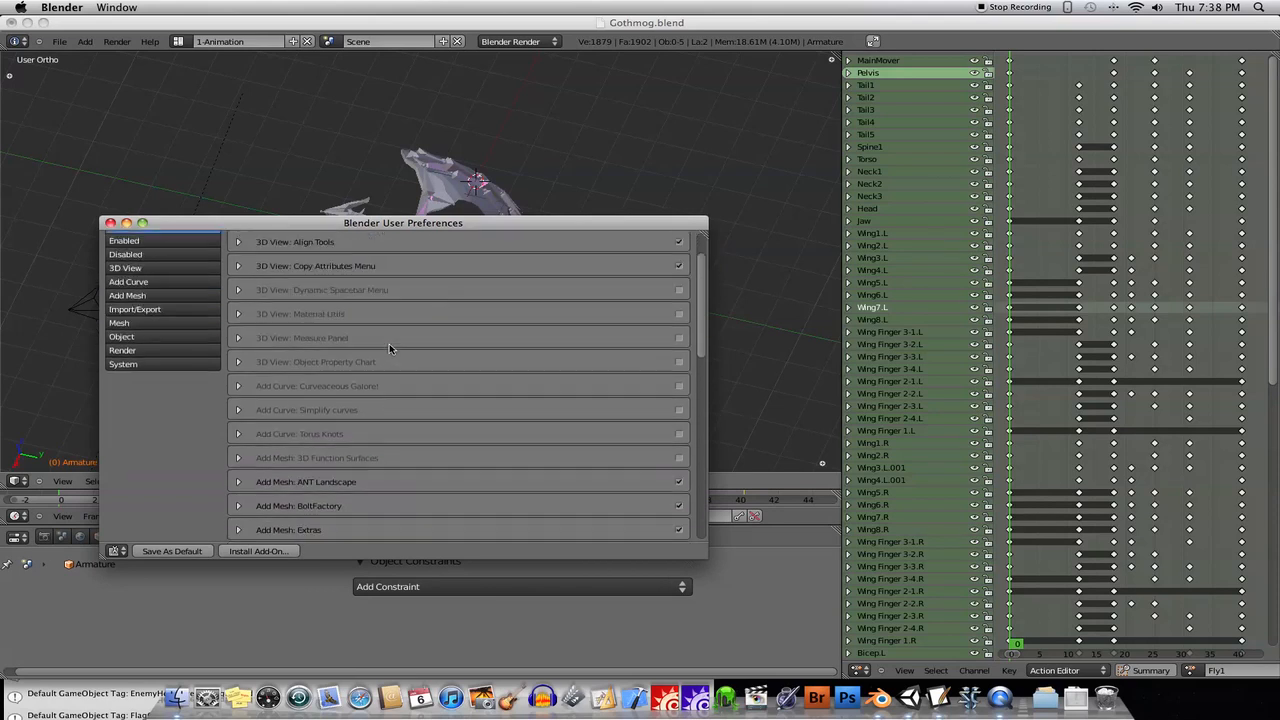
{"action": "left_click", "coordinate": [134, 336]}
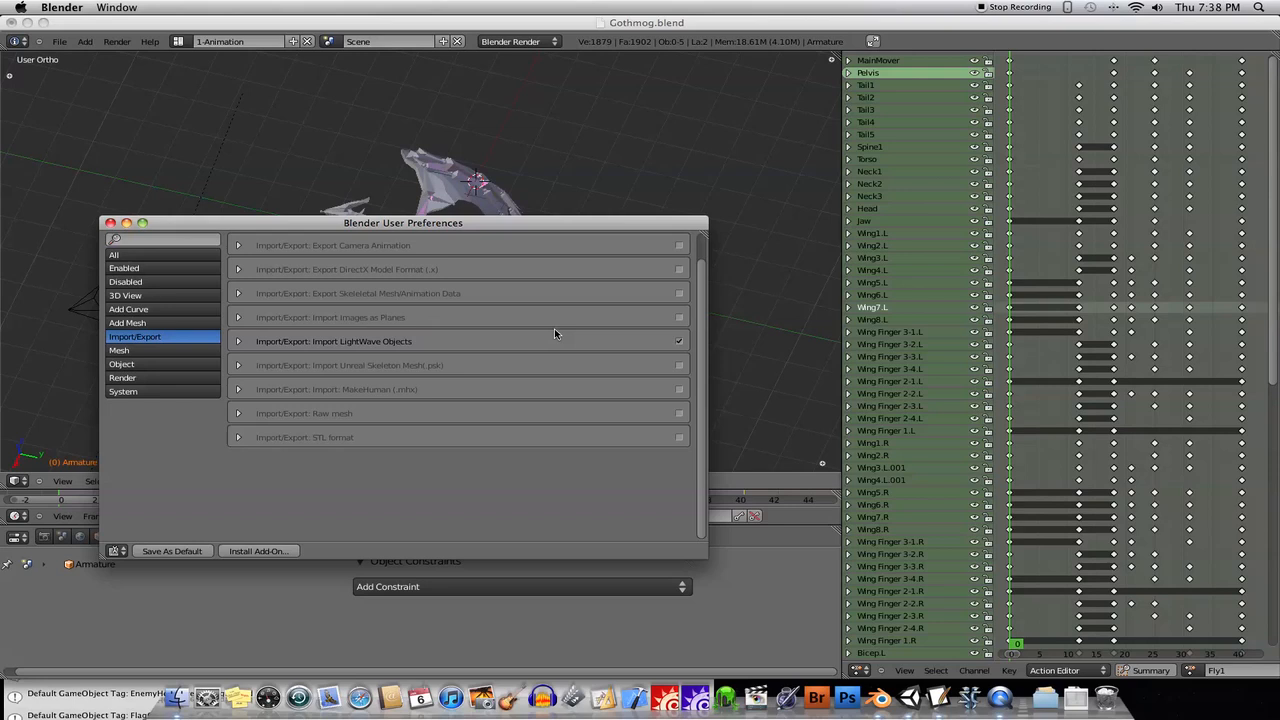
{"action": "left_click", "coordinate": [394, 242]}
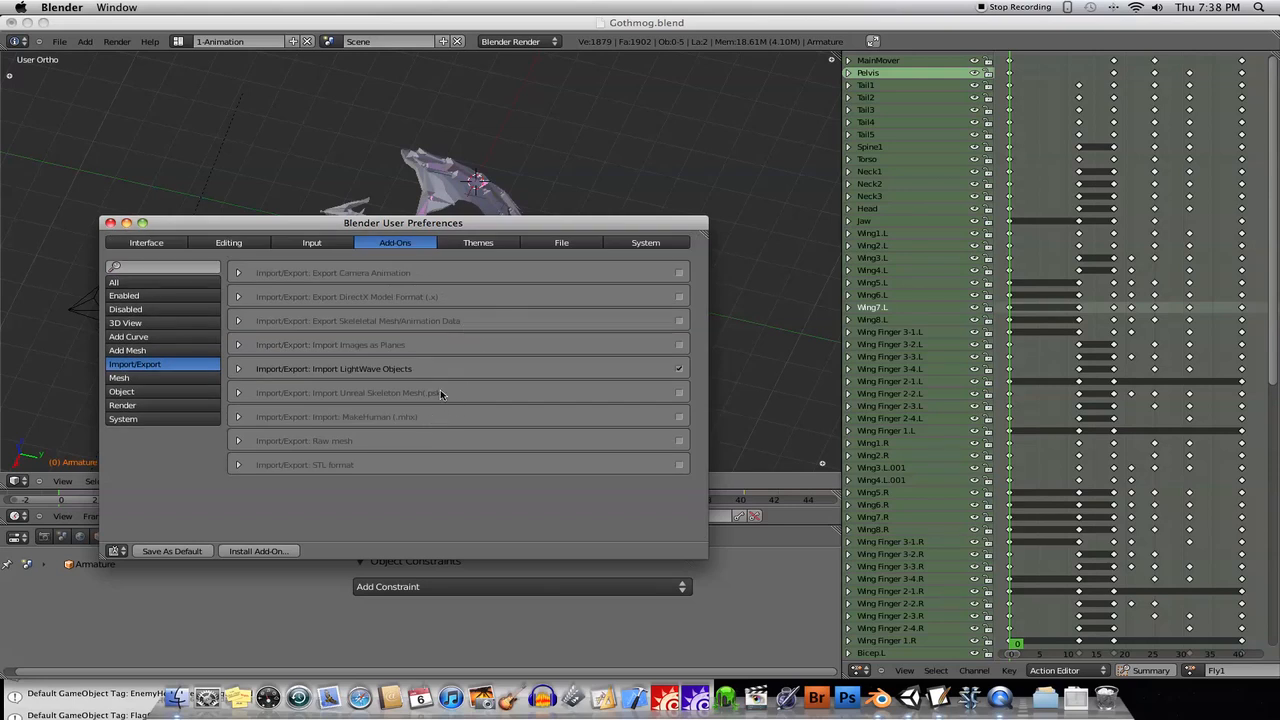
{"action": "mouse_move", "coordinate": [378, 304]}
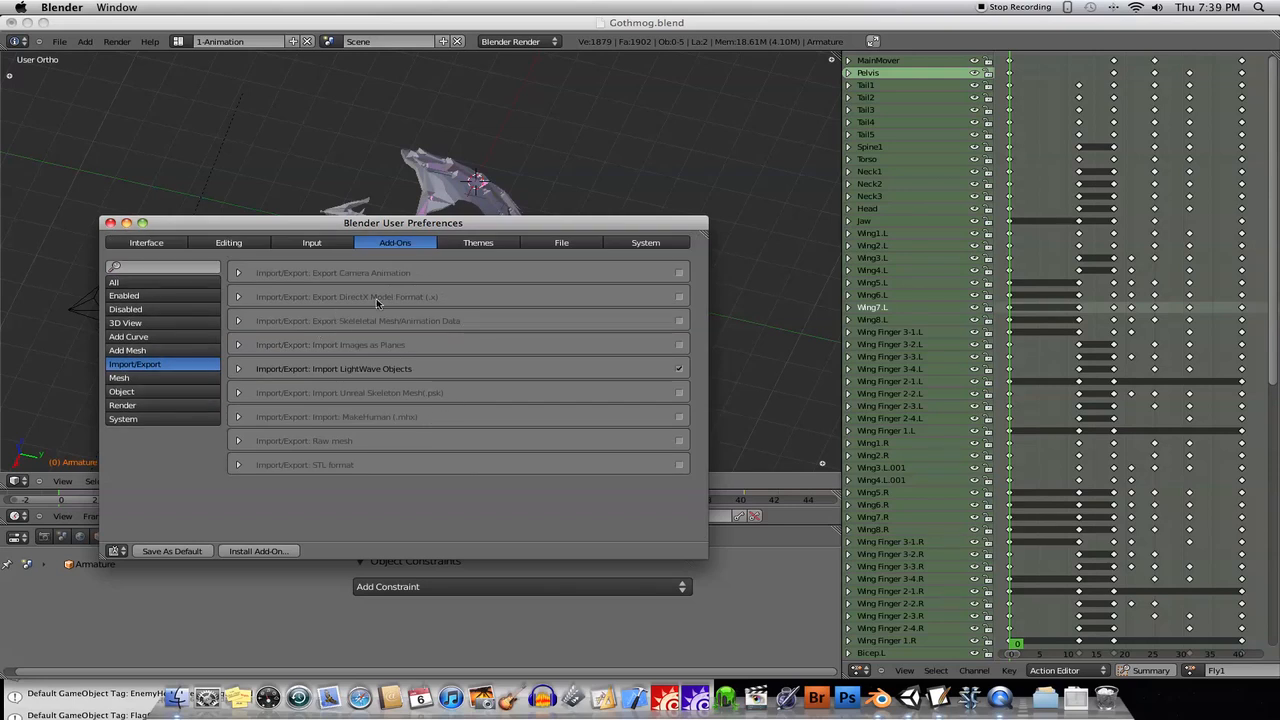
{"action": "left_click", "coordinate": [110, 222]}
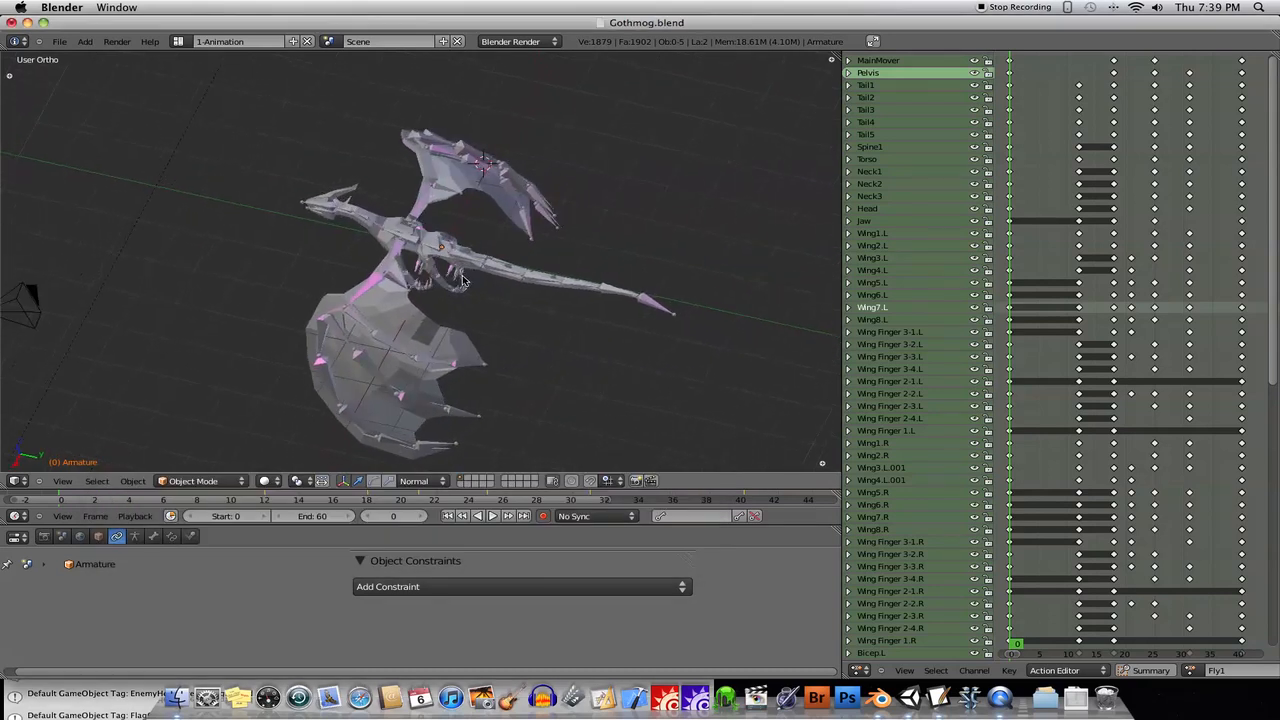
Step: Start an Autodesk FBX export with Gothmog.fbx as the file name
{"action": "left_click", "coordinate": [60, 40]}
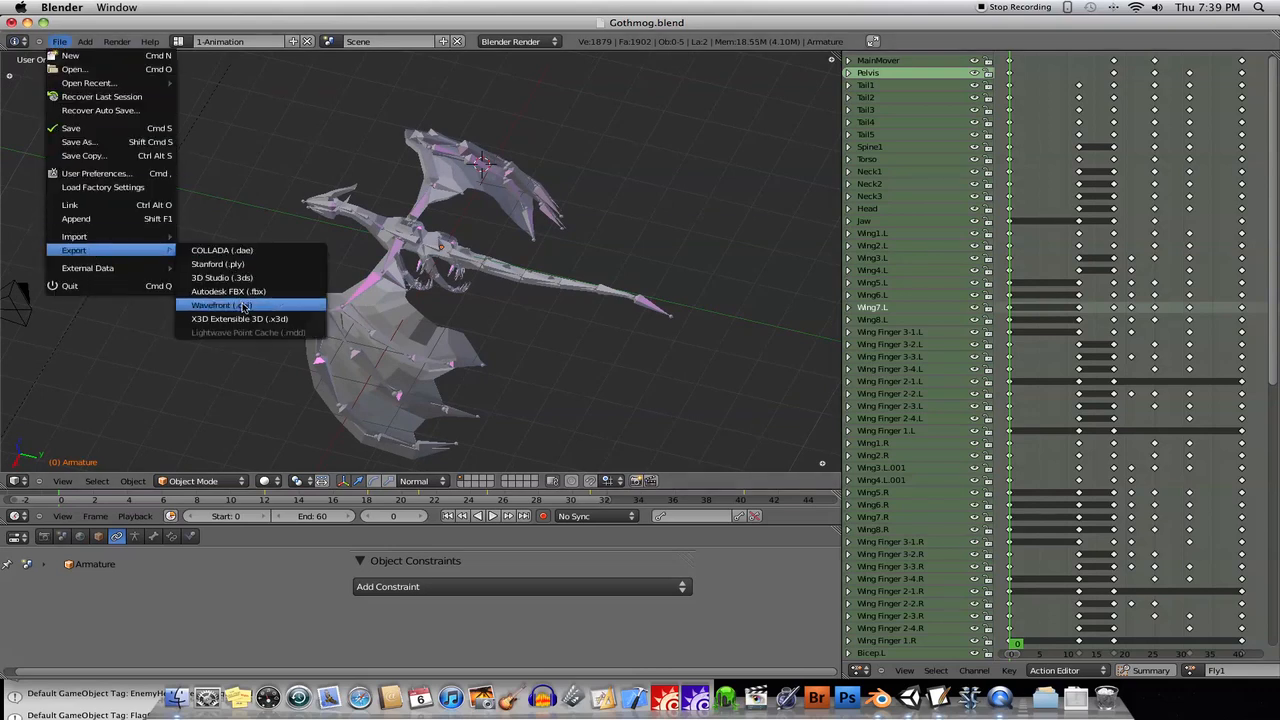
{"action": "left_click", "coordinate": [220, 304]}
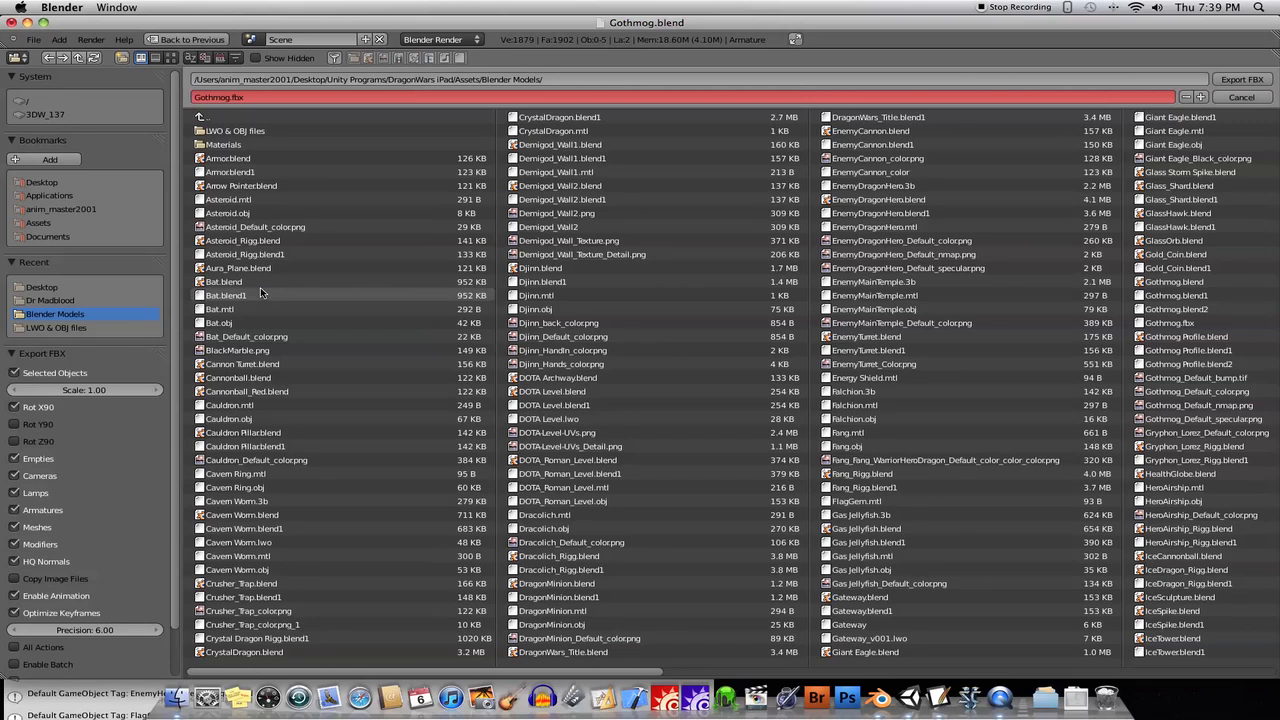
{"action": "mouse_move", "coordinate": [232, 98]}
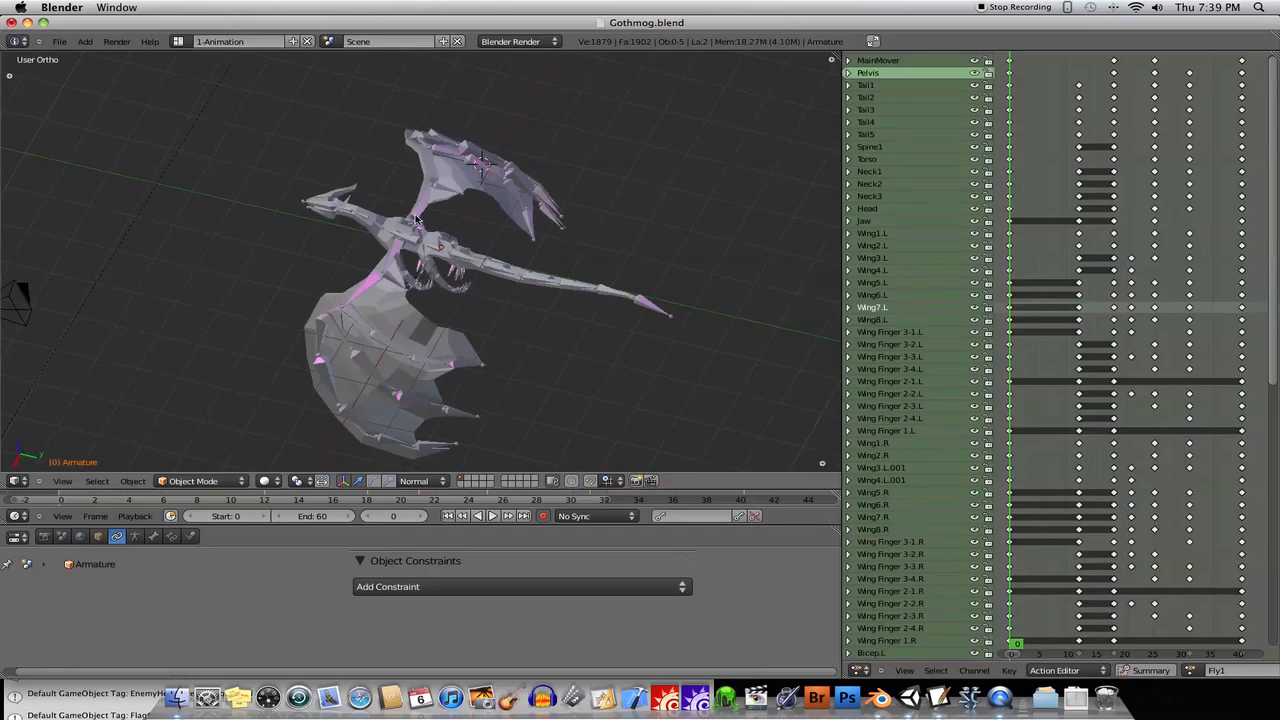
{"action": "mouse_move", "coordinate": [458, 176]}
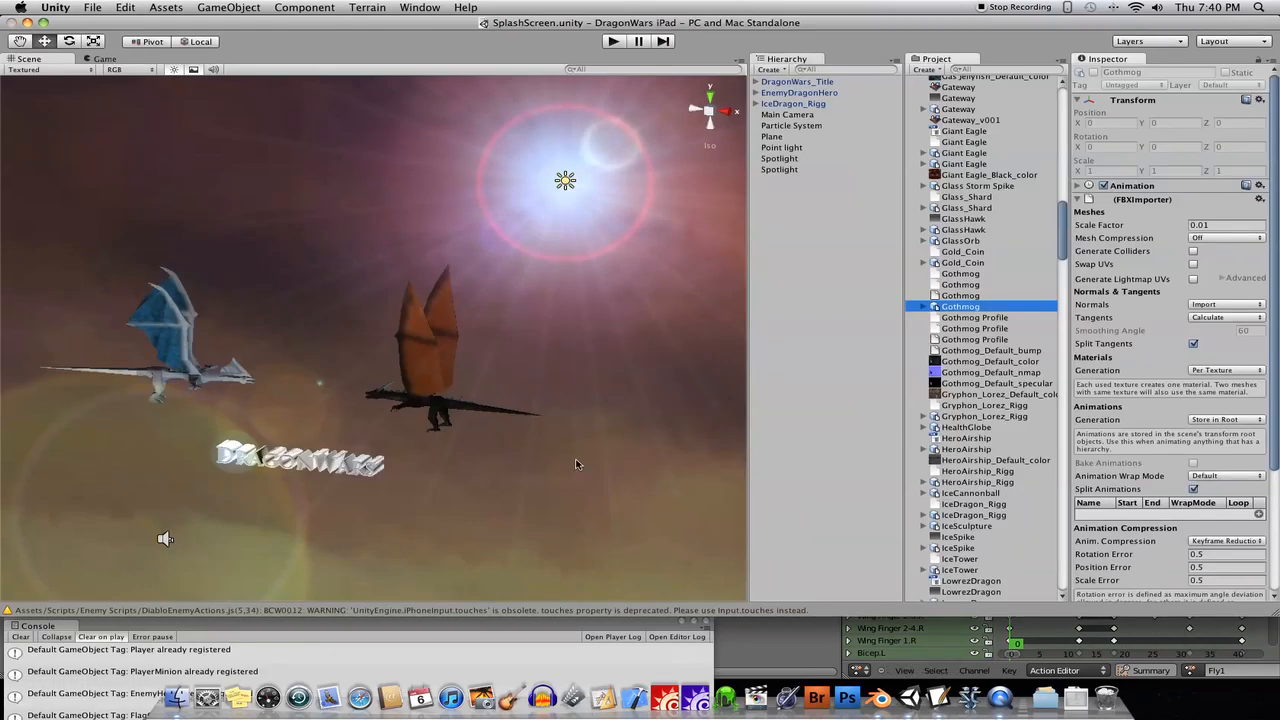
{"action": "mouse_move", "coordinate": [564, 456]}
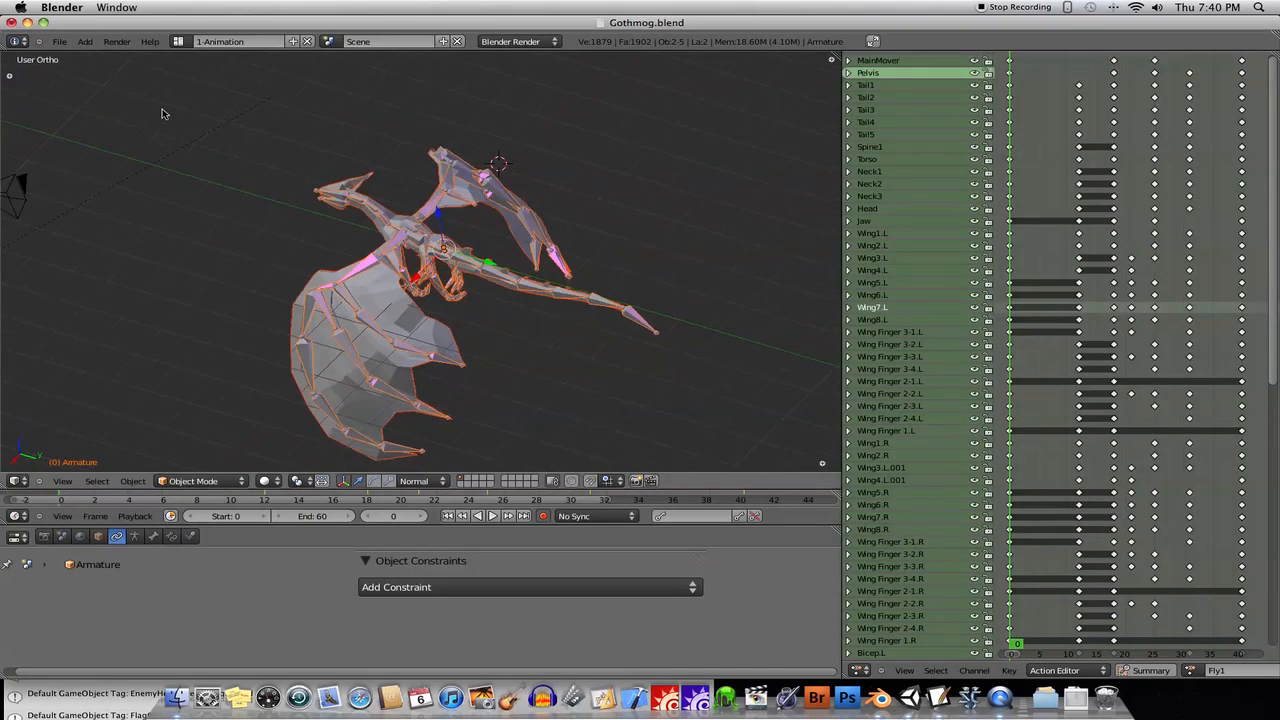
Step: Start an Autodesk FBX export to the Blender Models folder and set the export scale to 10
{"action": "left_click", "coordinate": [60, 40]}
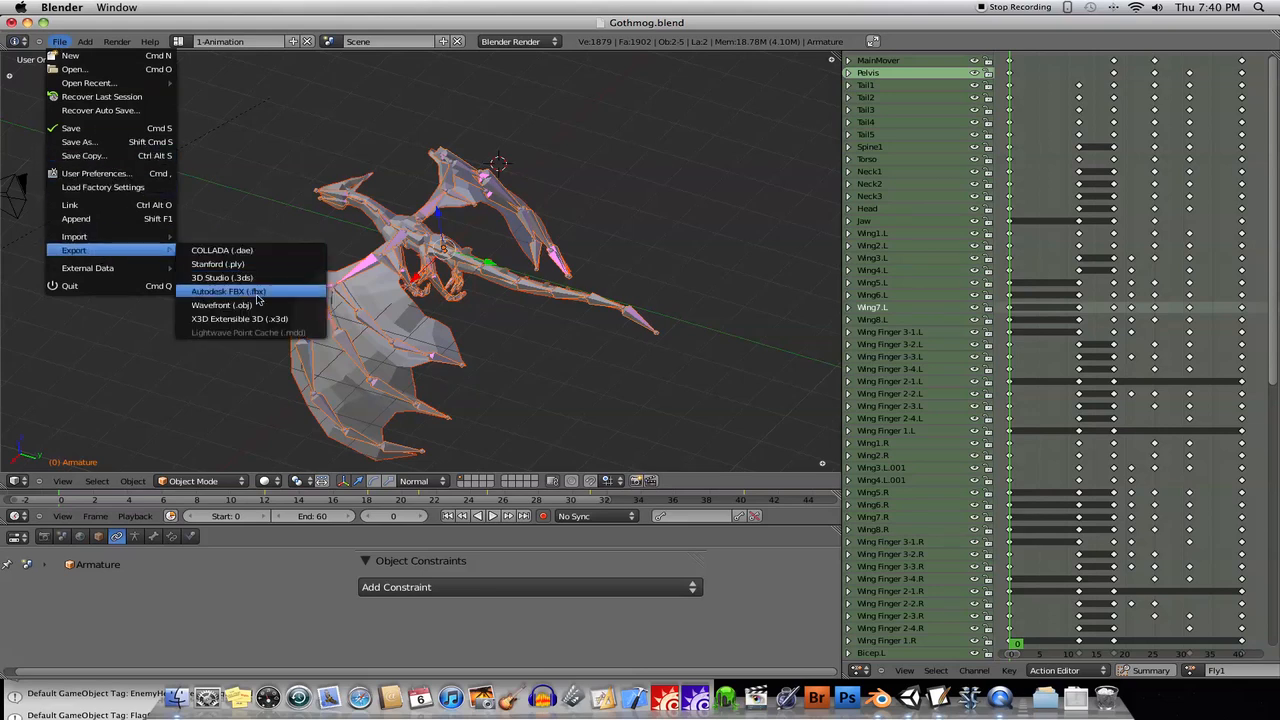
{"action": "left_click", "coordinate": [228, 292]}
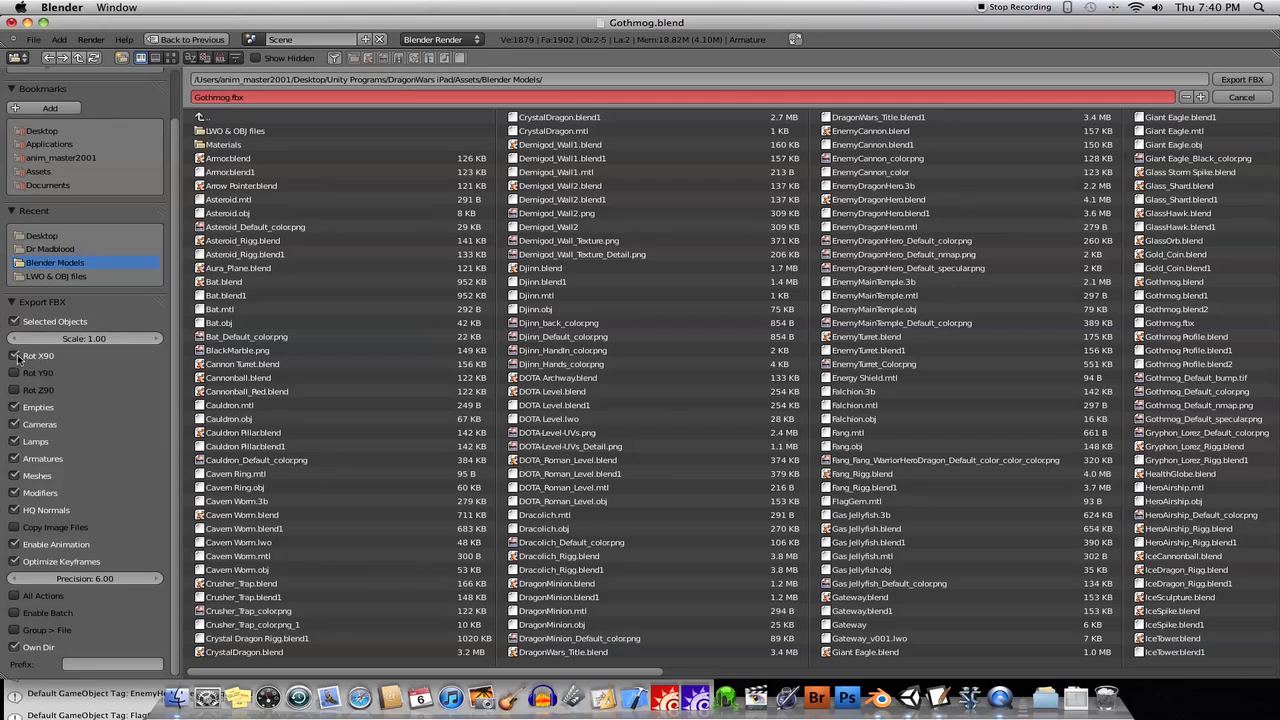
{"action": "mouse_move", "coordinate": [84, 374]}
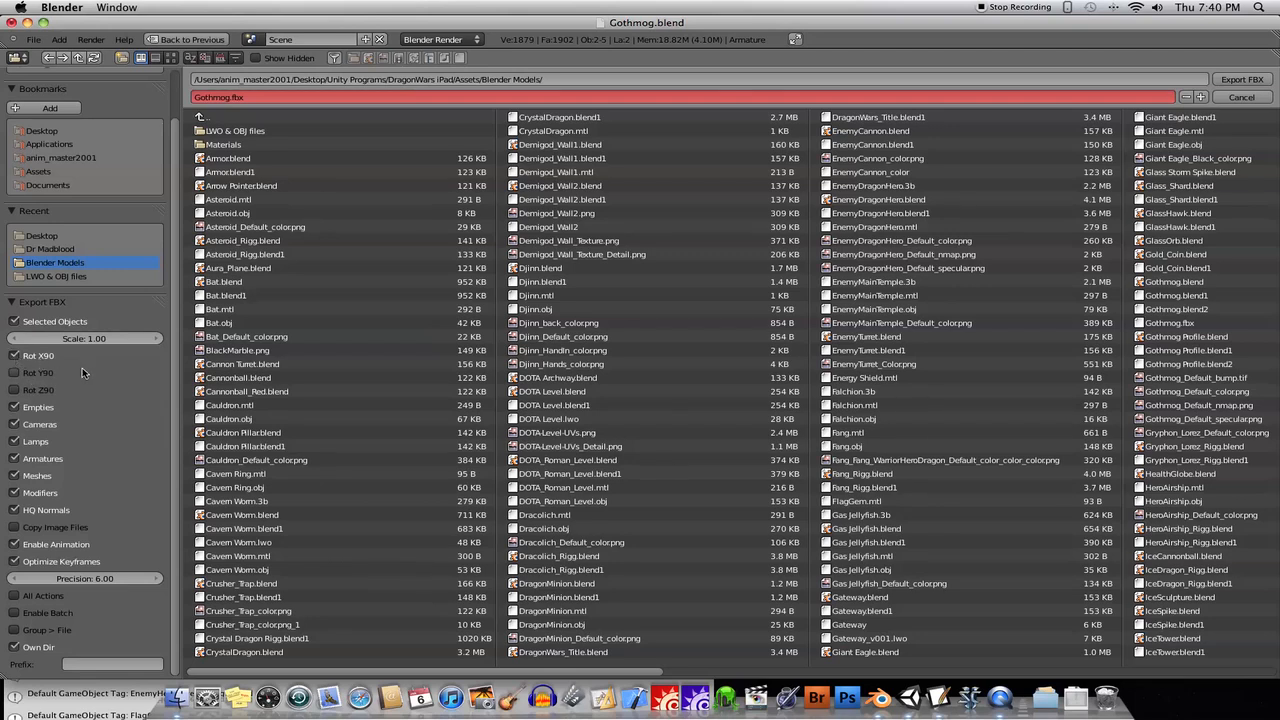
{"action": "mouse_move", "coordinate": [38, 390]}
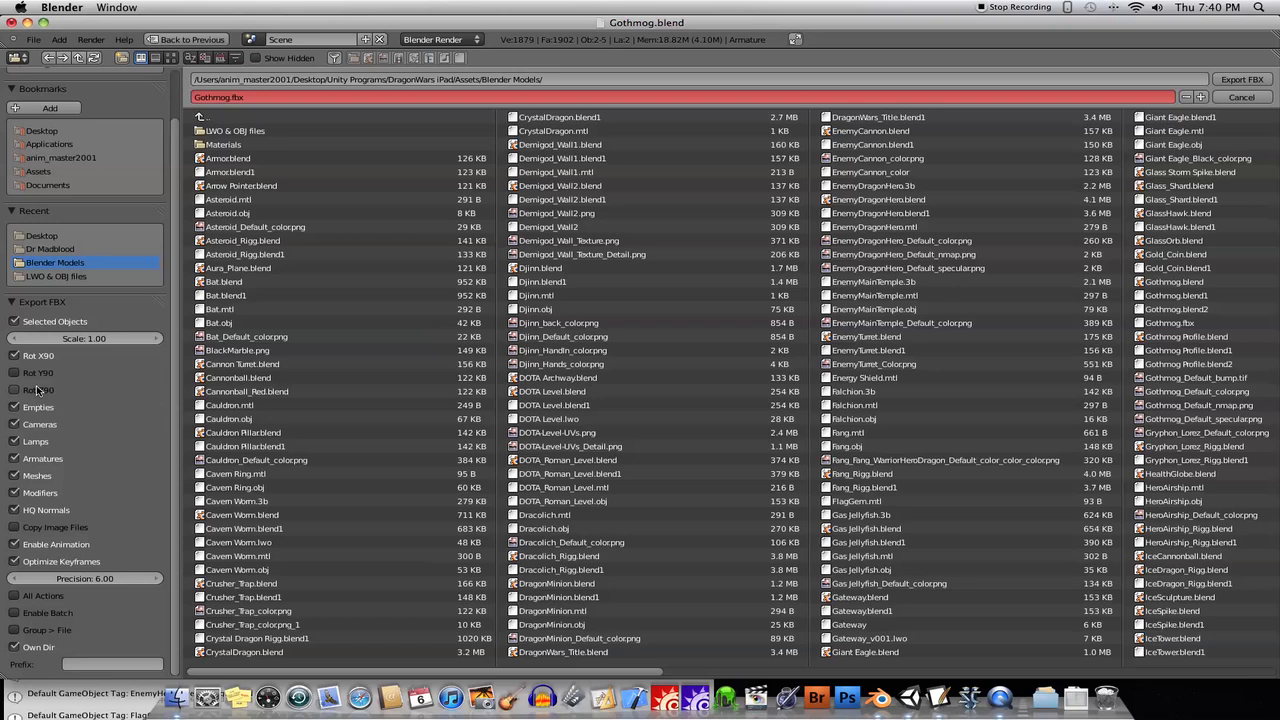
{"action": "mouse_move", "coordinate": [40, 390]}
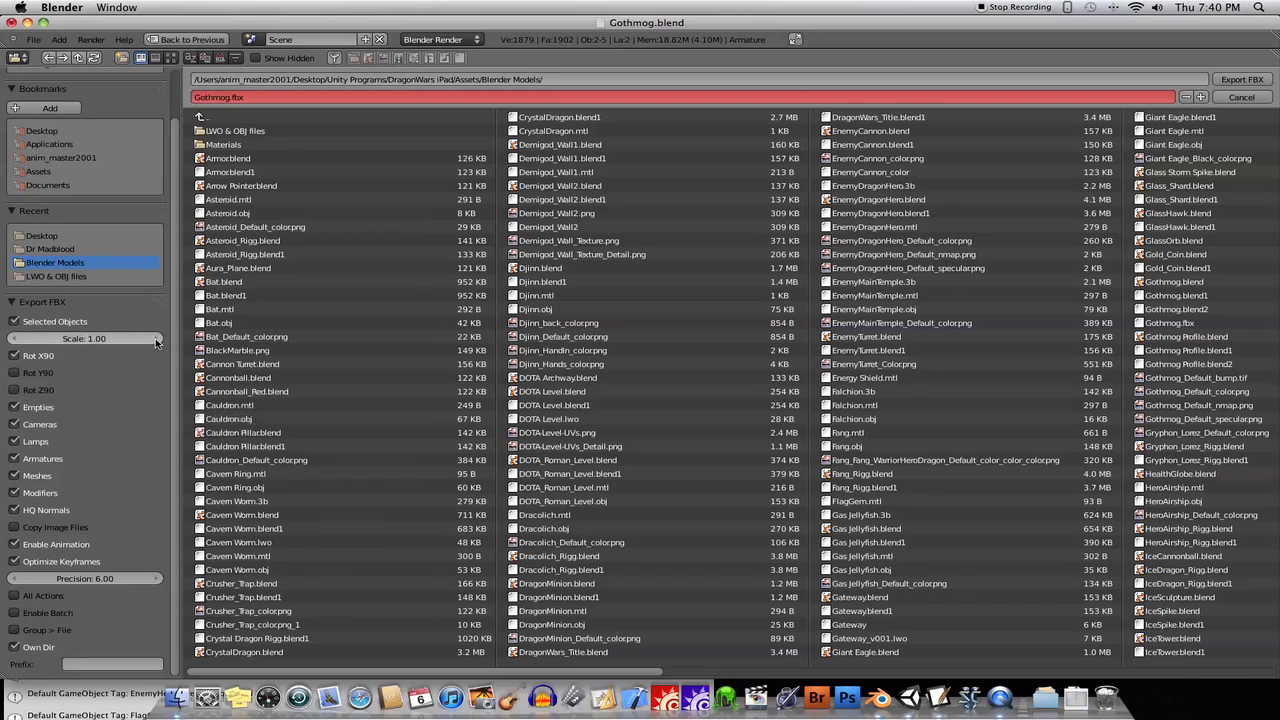
{"action": "mouse_move", "coordinate": [84, 338]}
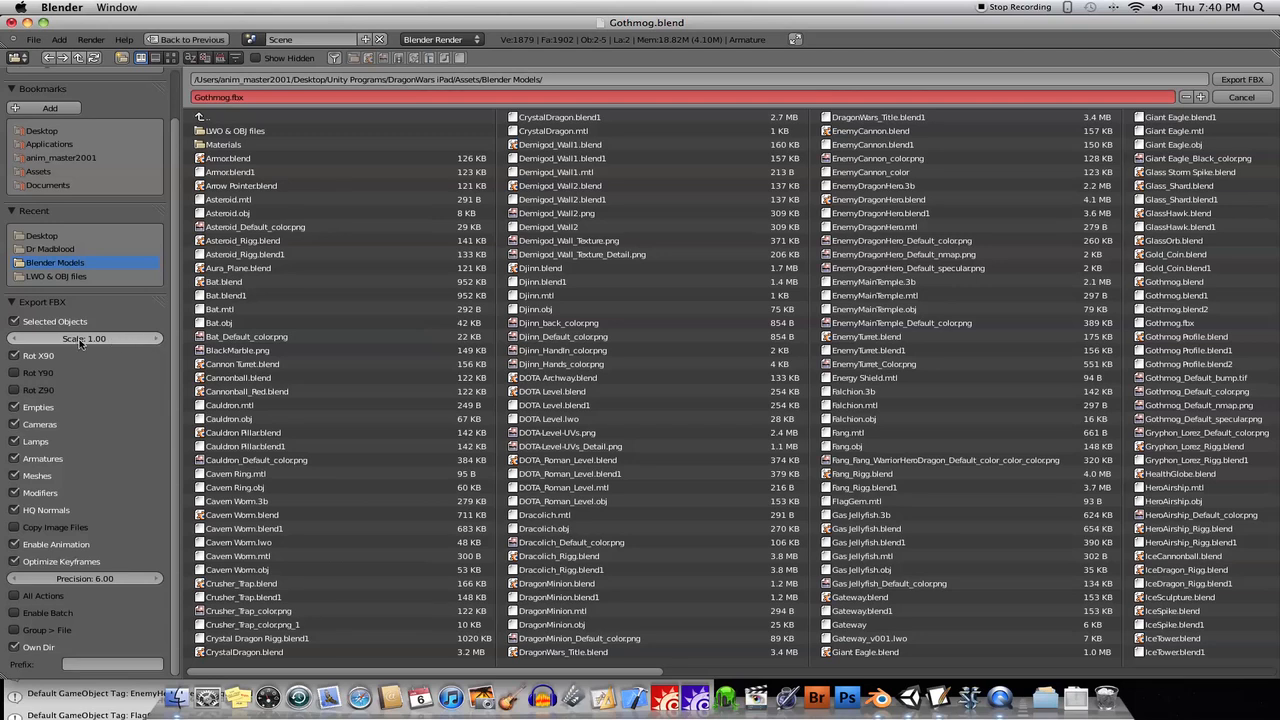
{"action": "mouse_move", "coordinate": [156, 340]}
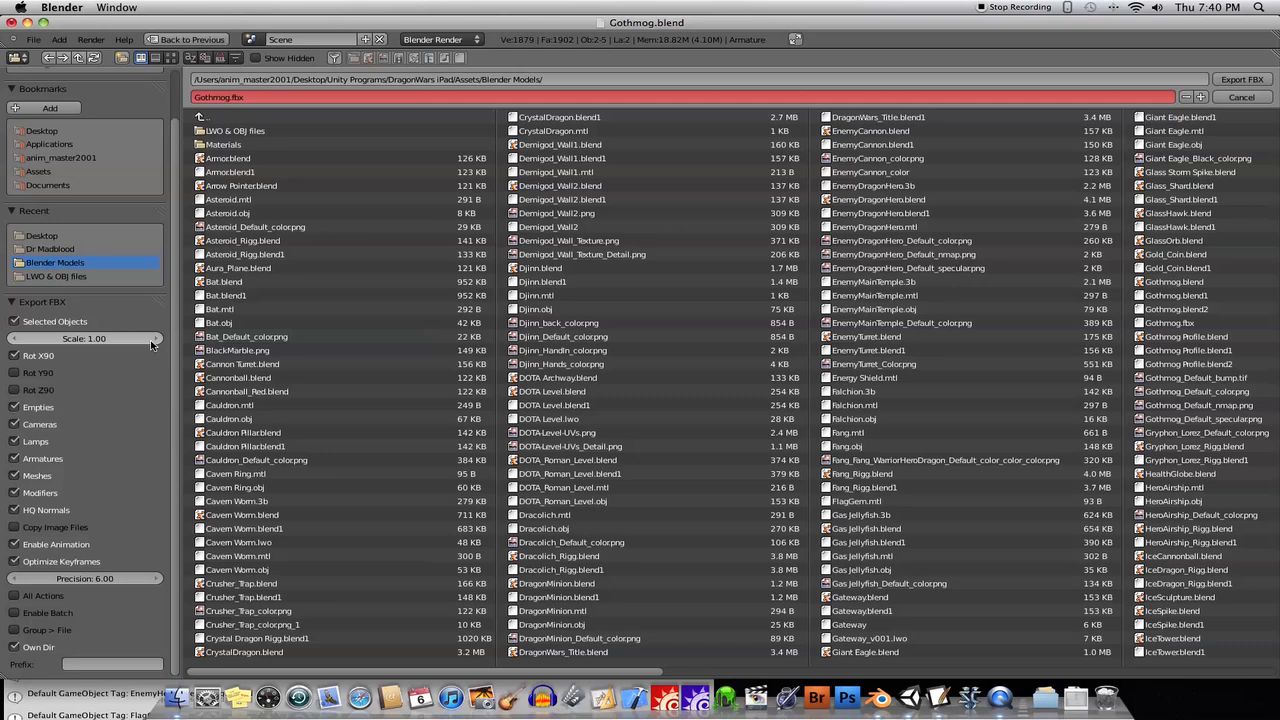
{"action": "mouse_move", "coordinate": [104, 344]}
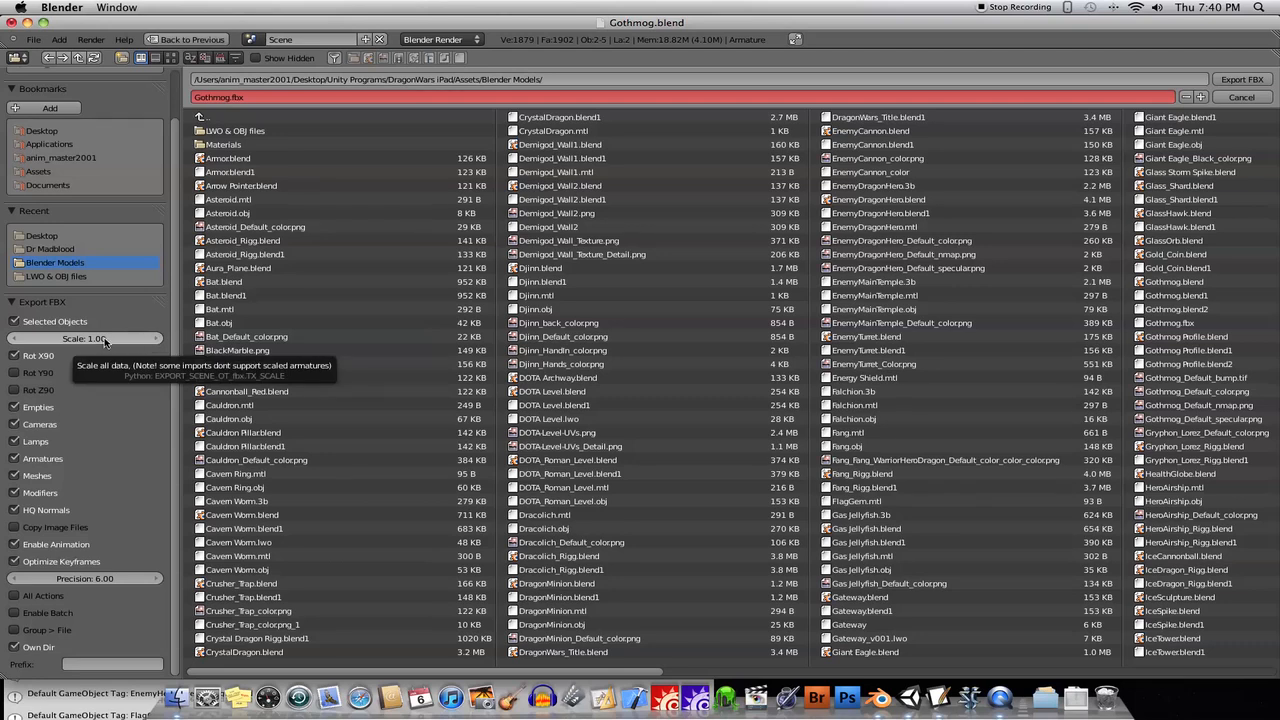
{"action": "left_click", "coordinate": [84, 338]}
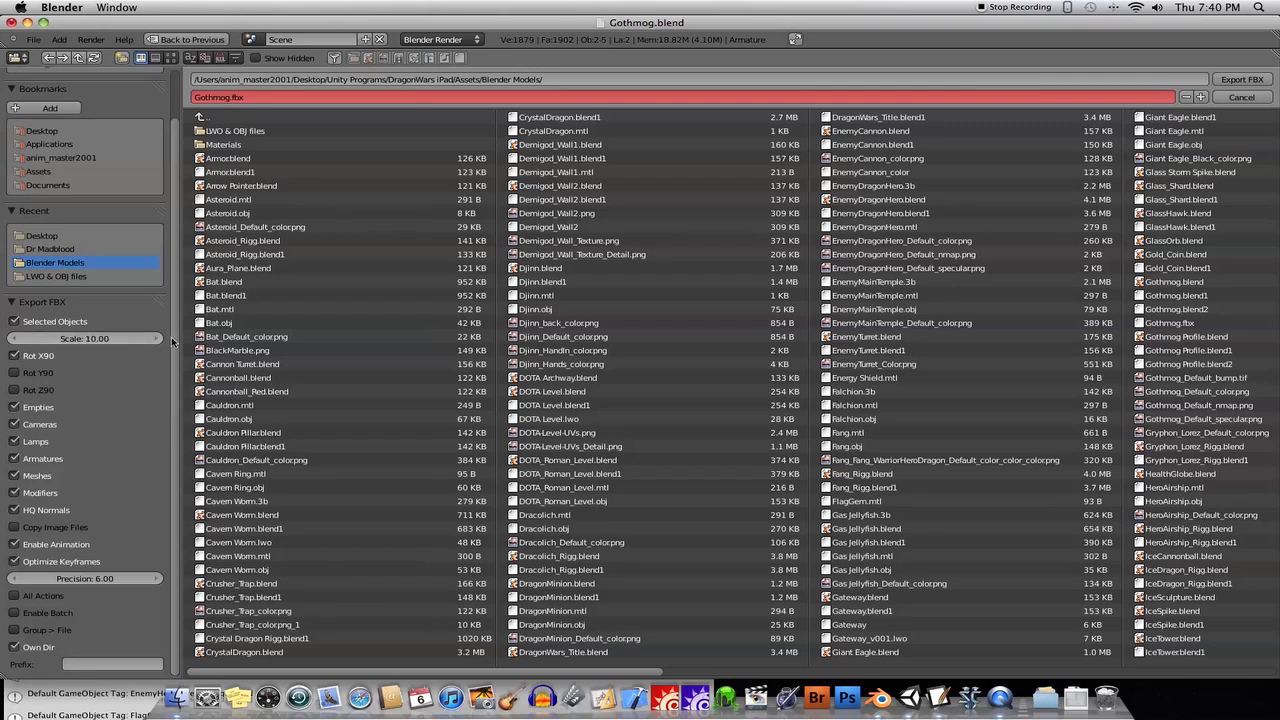
{"action": "mouse_move", "coordinate": [84, 338]}
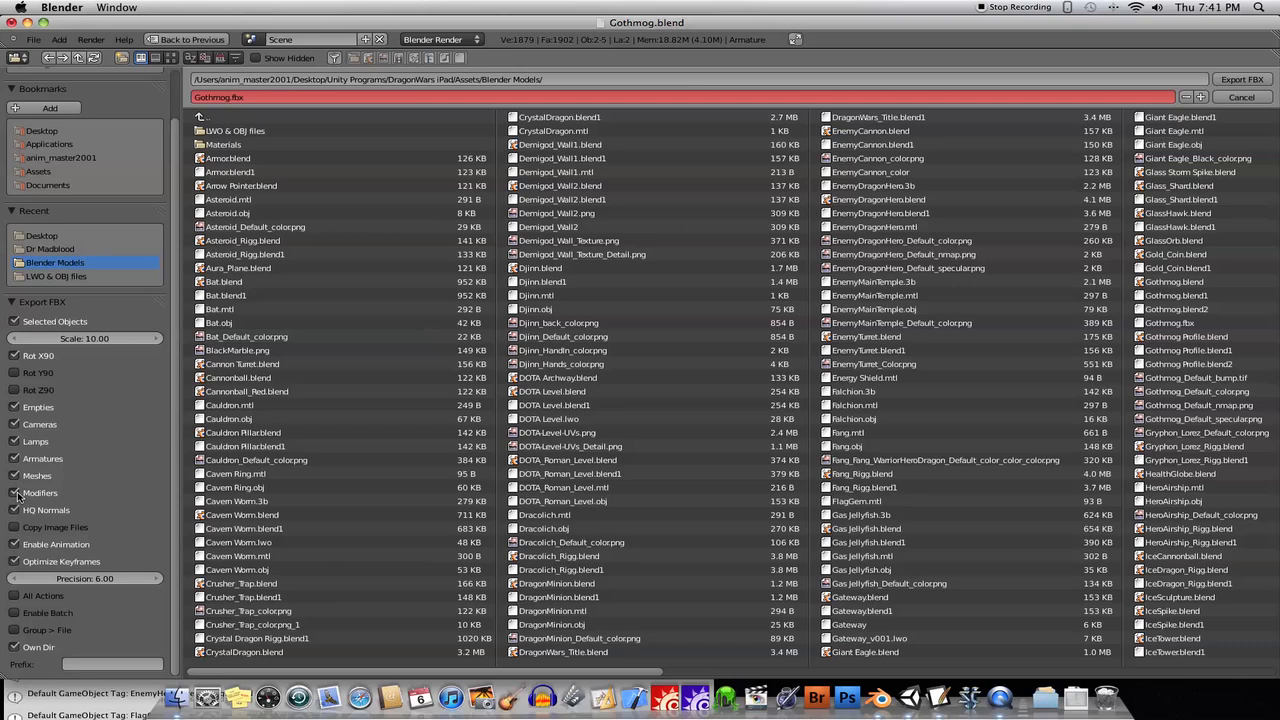
{"action": "mouse_move", "coordinate": [136, 502]}
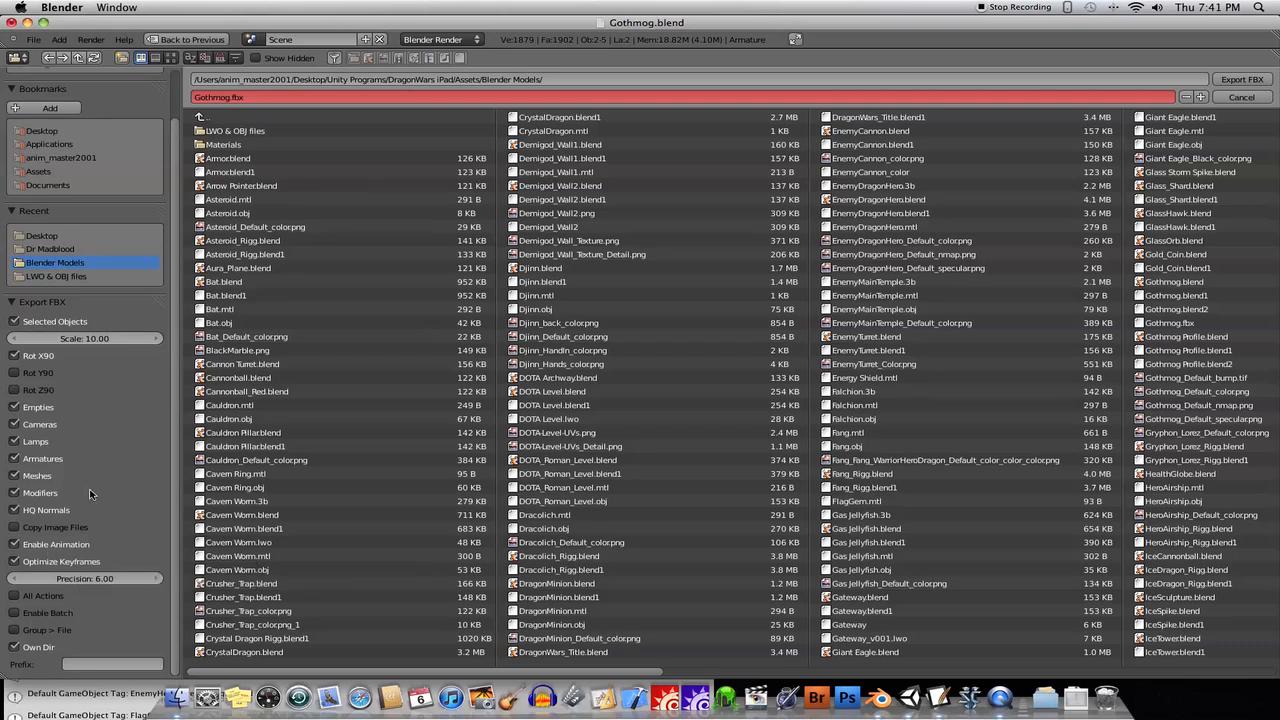
{"action": "mouse_move", "coordinate": [24, 604]}
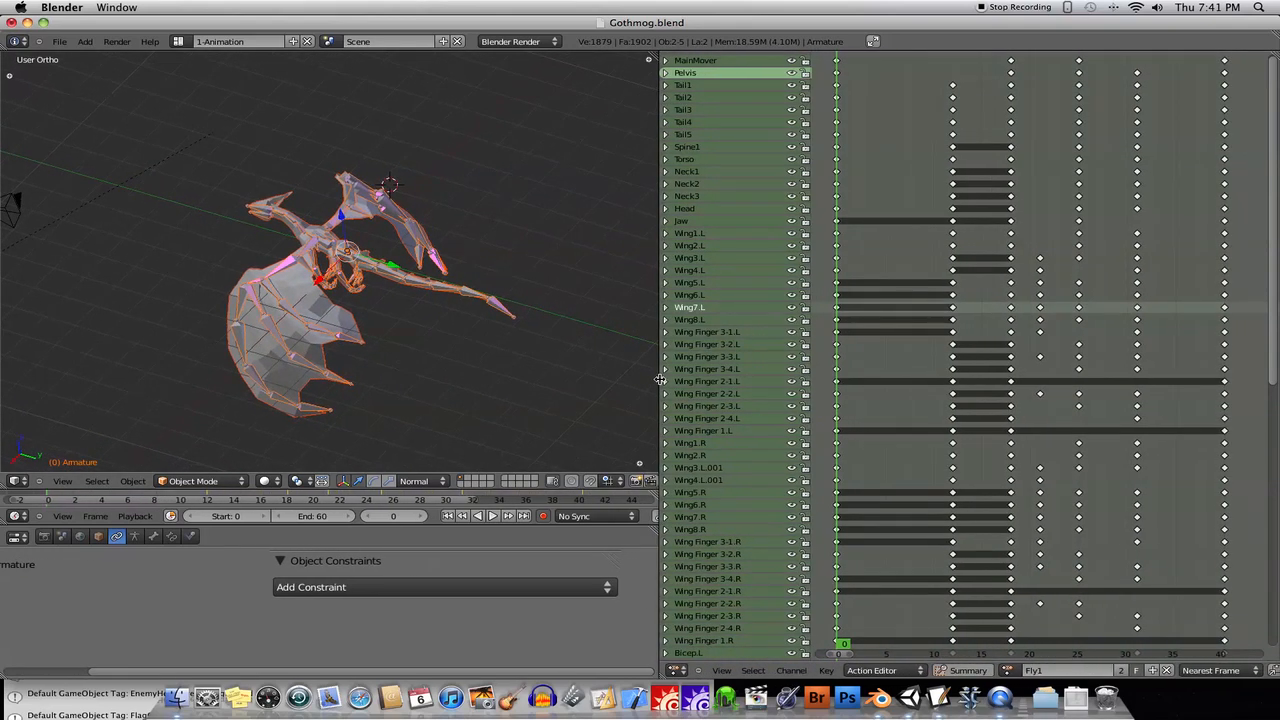
Step: Load the Attack, Fly and Hover actions on the dragon in turn from the Action Editor
{"action": "left_click", "coordinate": [1032, 670]}
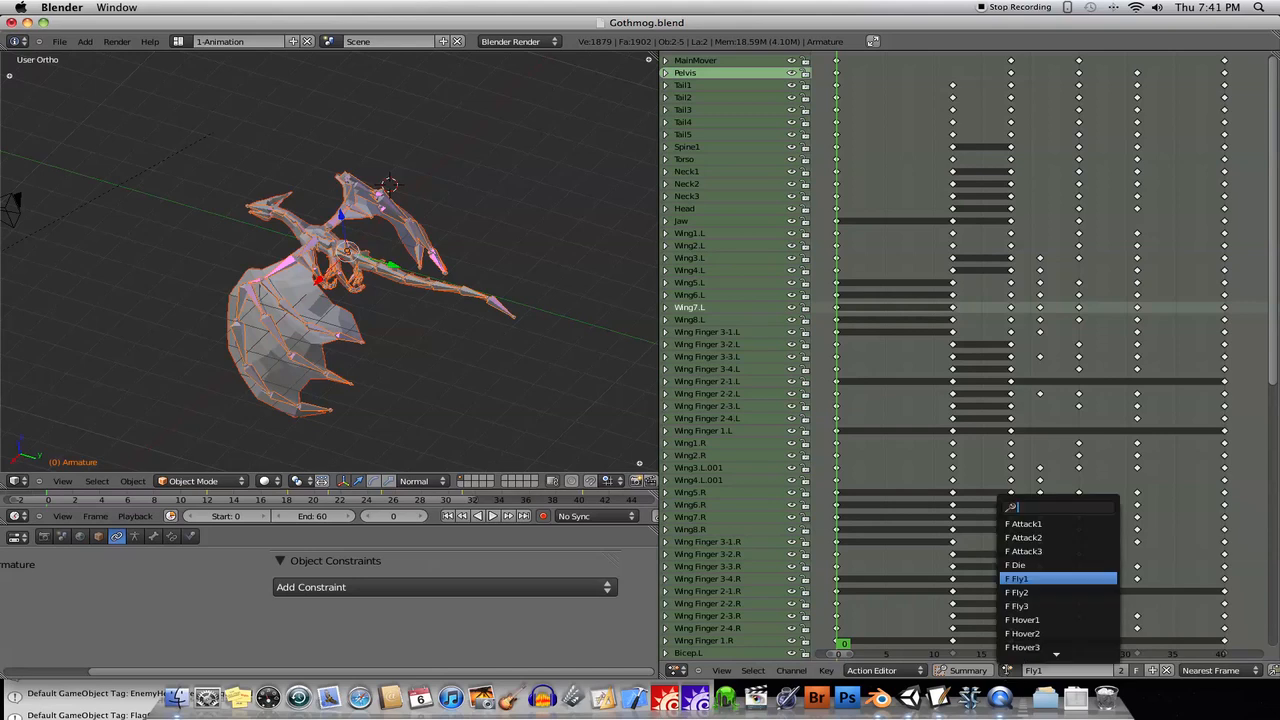
{"action": "left_click", "coordinate": [1024, 524]}
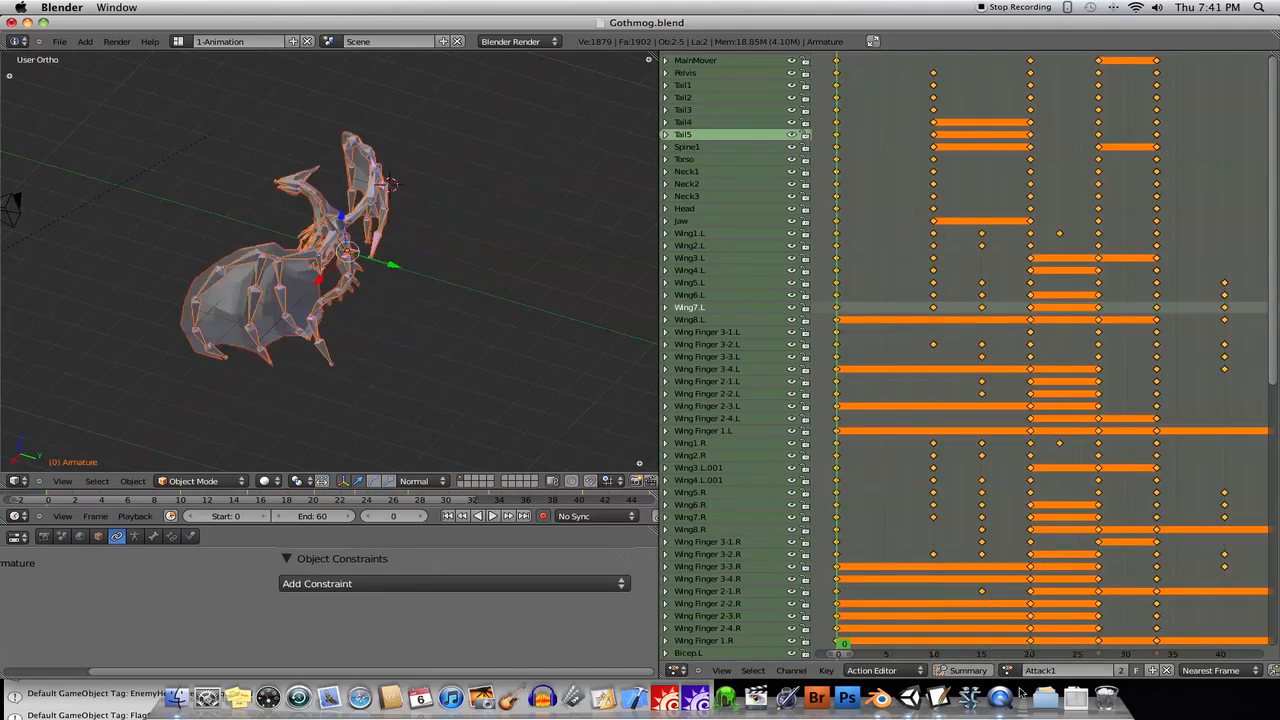
{"action": "left_click", "coordinate": [1042, 670]}
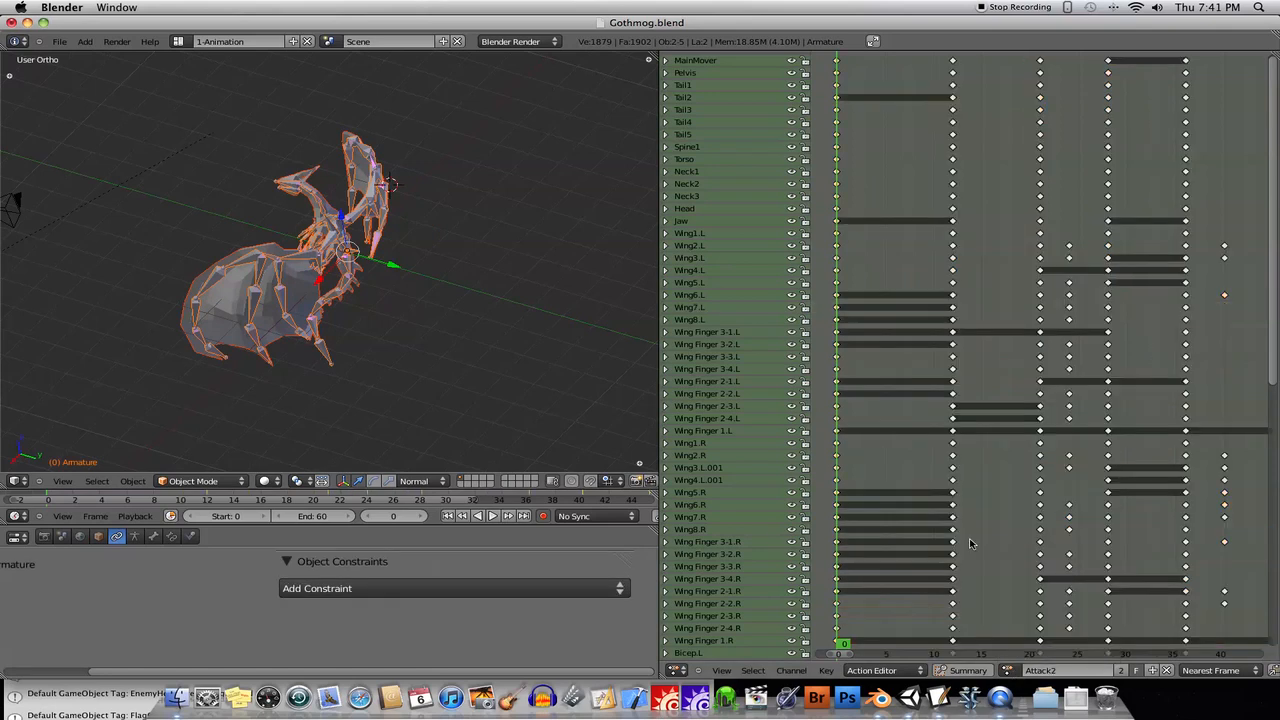
{"action": "left_click", "coordinate": [888, 644]}
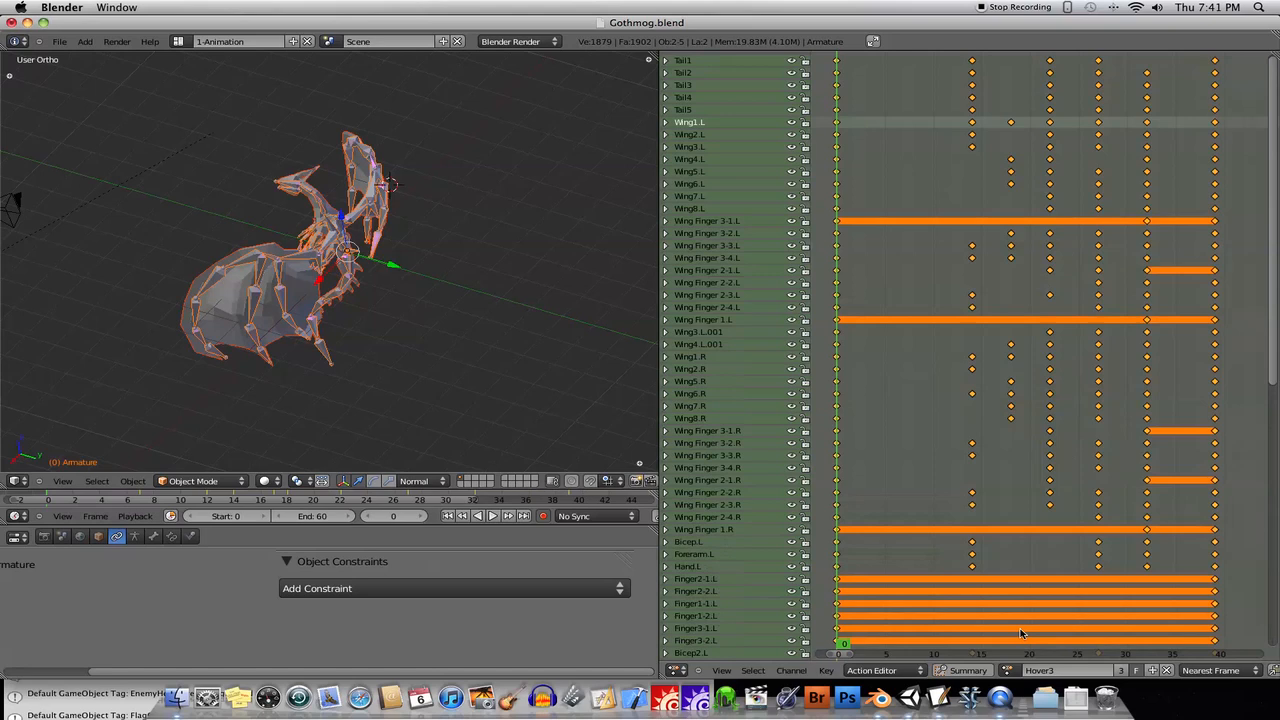
{"action": "left_click", "coordinate": [884, 644]}
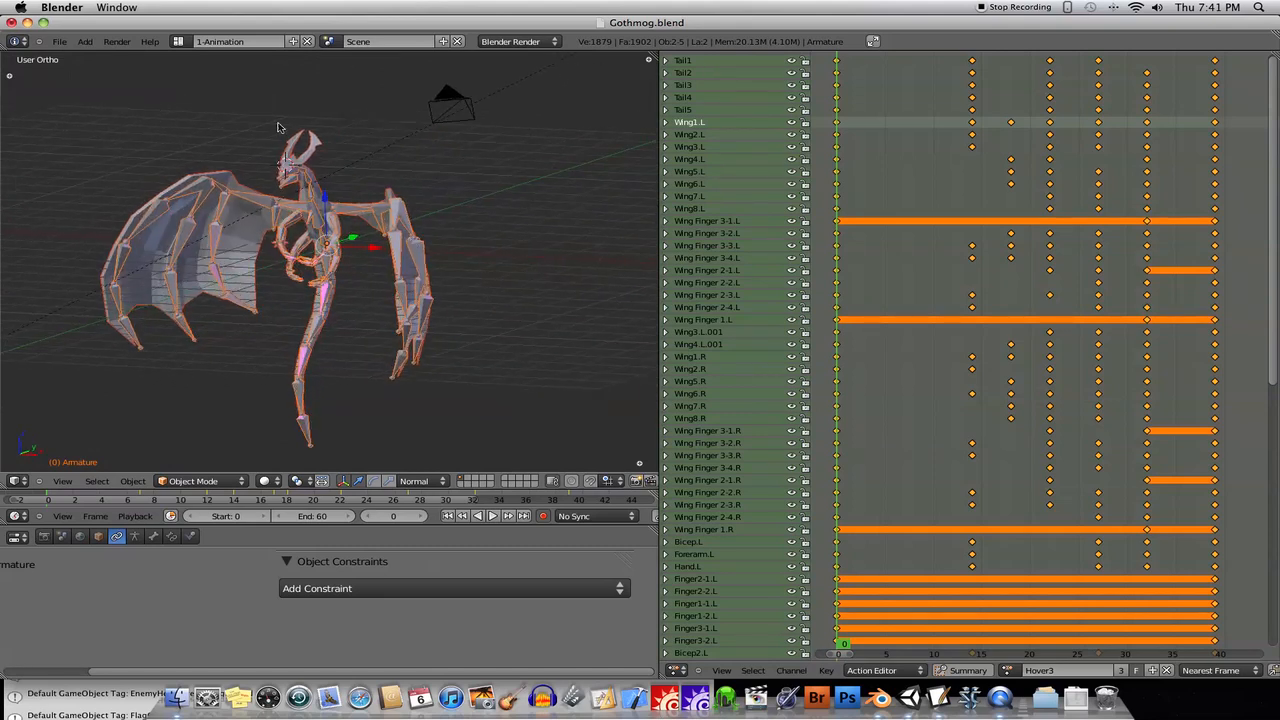
Step: Export the dragon again as Gothmog.fbx into the Blender Models folder
{"action": "left_click", "coordinate": [60, 40]}
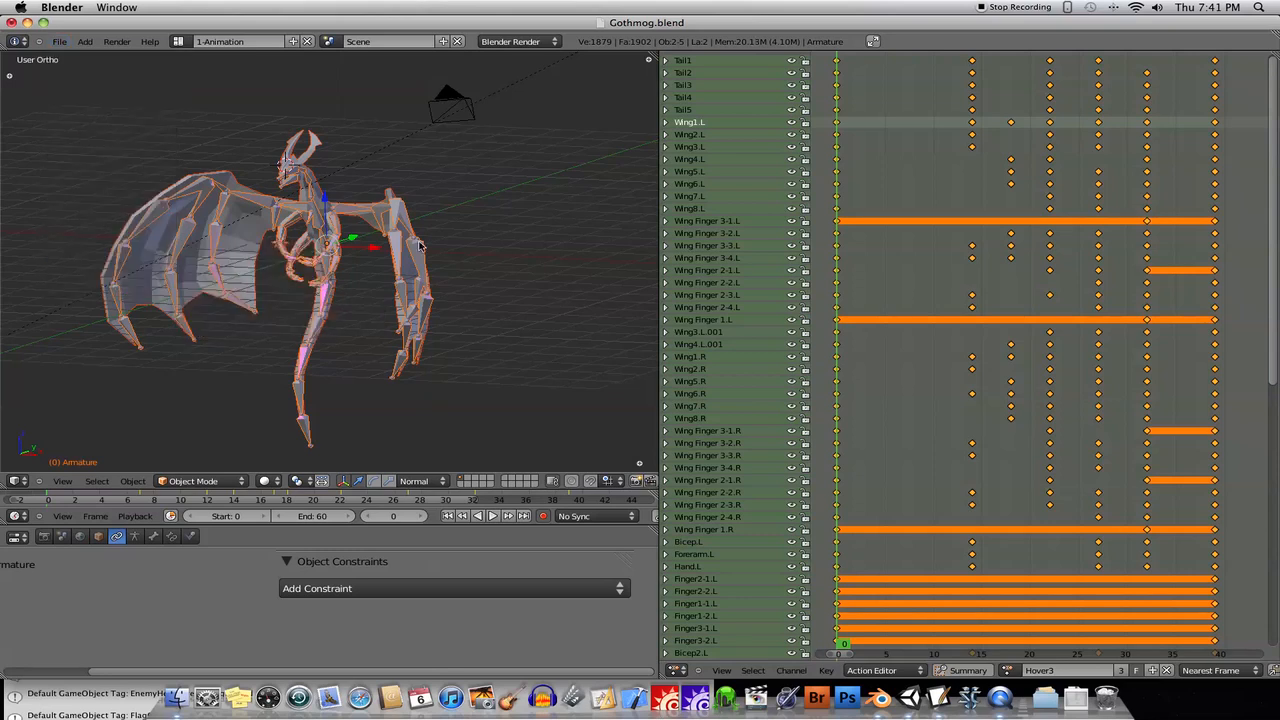
{"action": "mouse_move", "coordinate": [316, 148]}
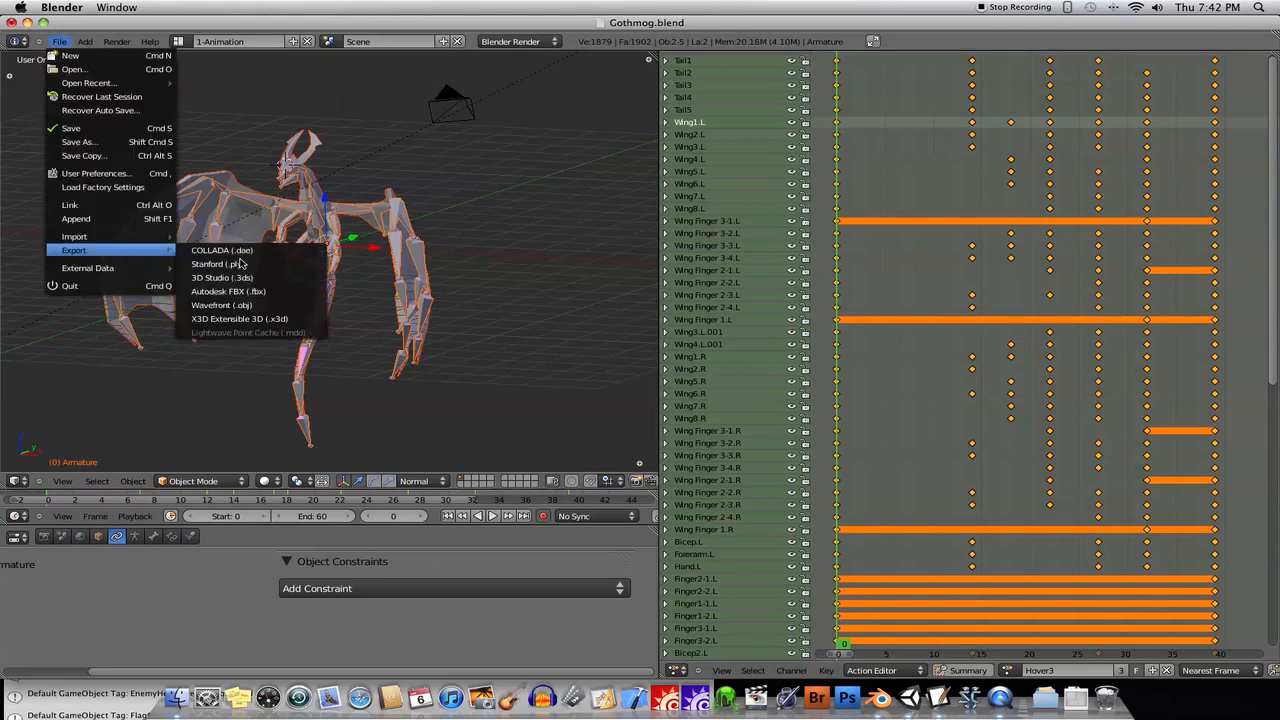
{"action": "left_click", "coordinate": [228, 292]}
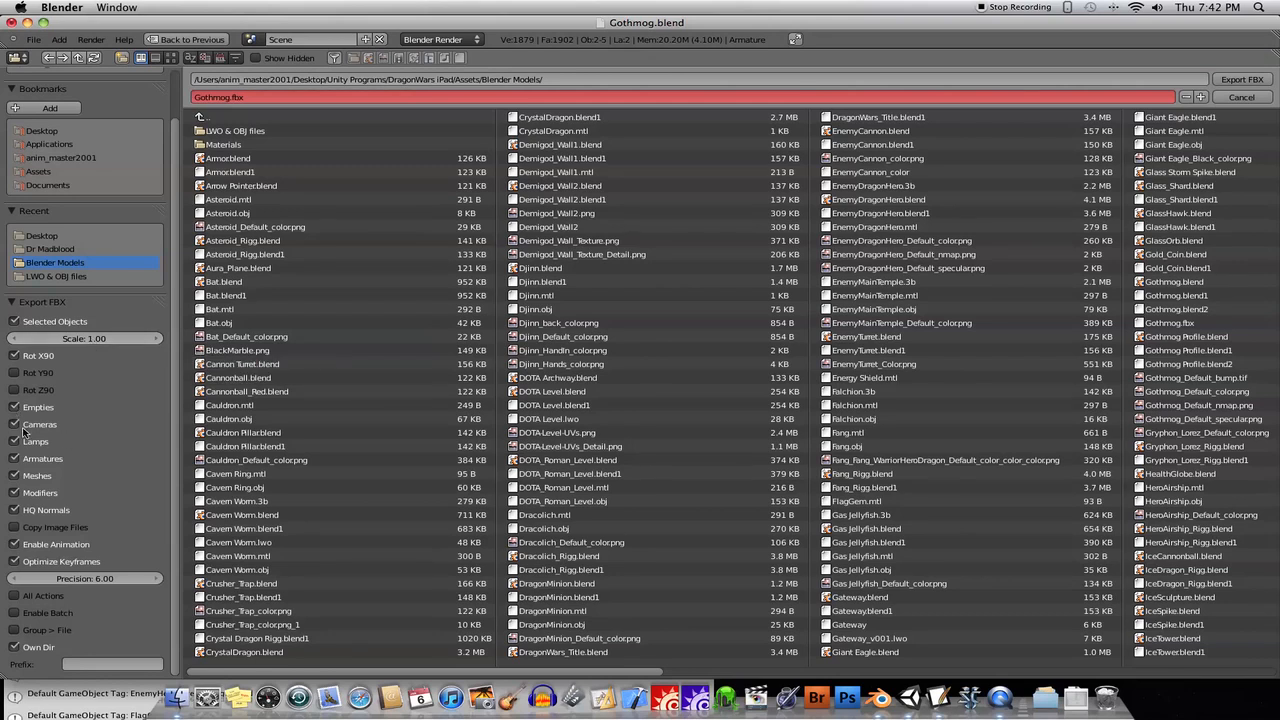
{"action": "mouse_move", "coordinate": [22, 470]}
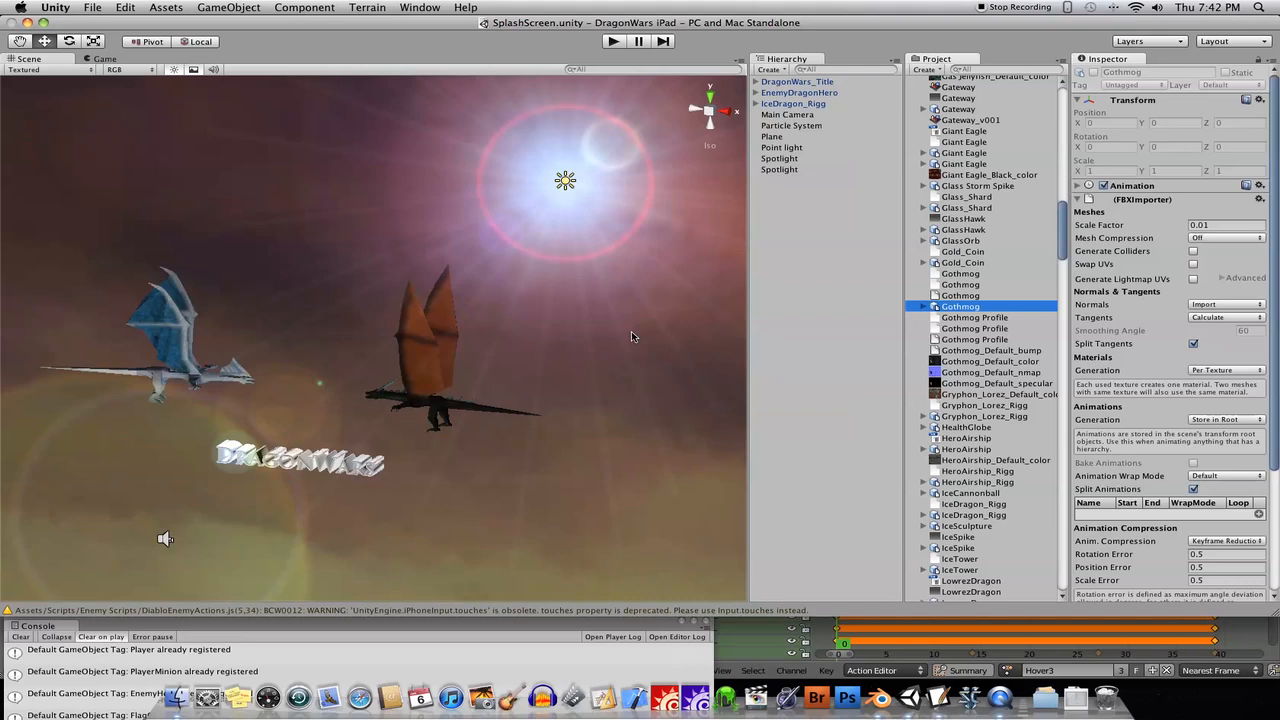
{"action": "mouse_move", "coordinate": [710, 308]}
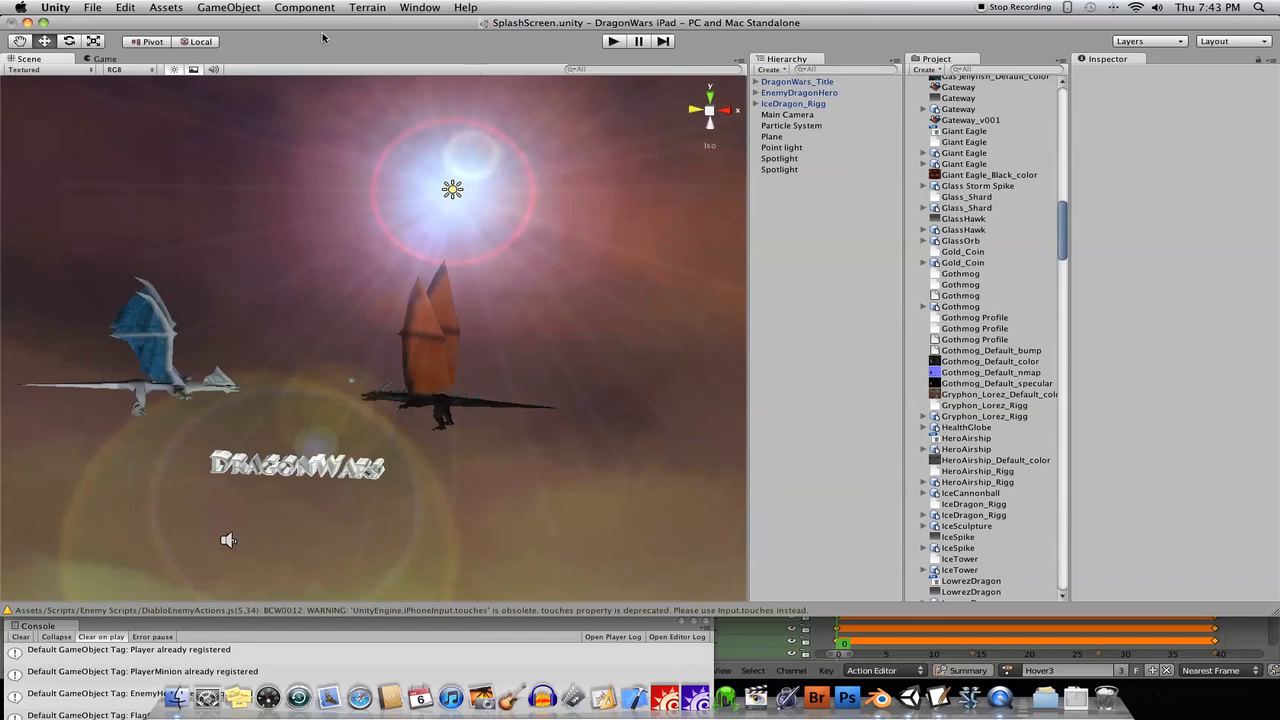
Step: Hide Unity from its application menu to return to Gothmog.blend in Blender
{"action": "left_click", "coordinate": [56, 8]}
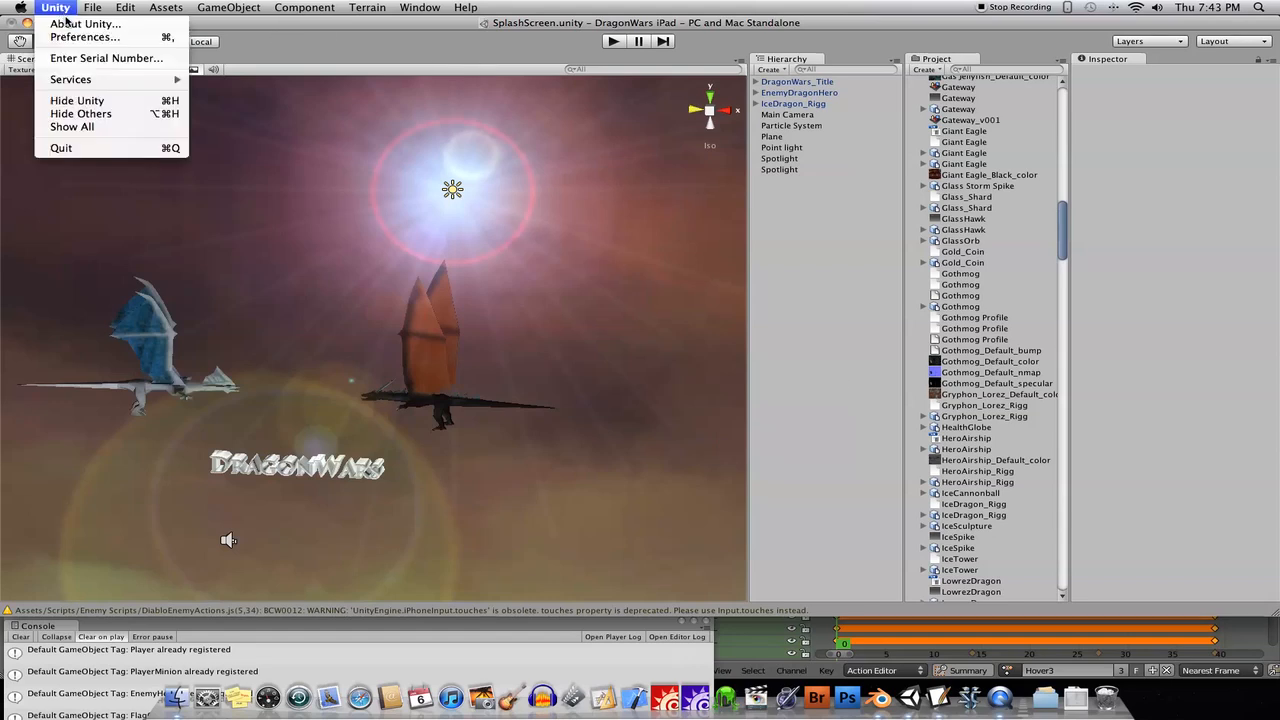
{"action": "left_click", "coordinate": [84, 24]}
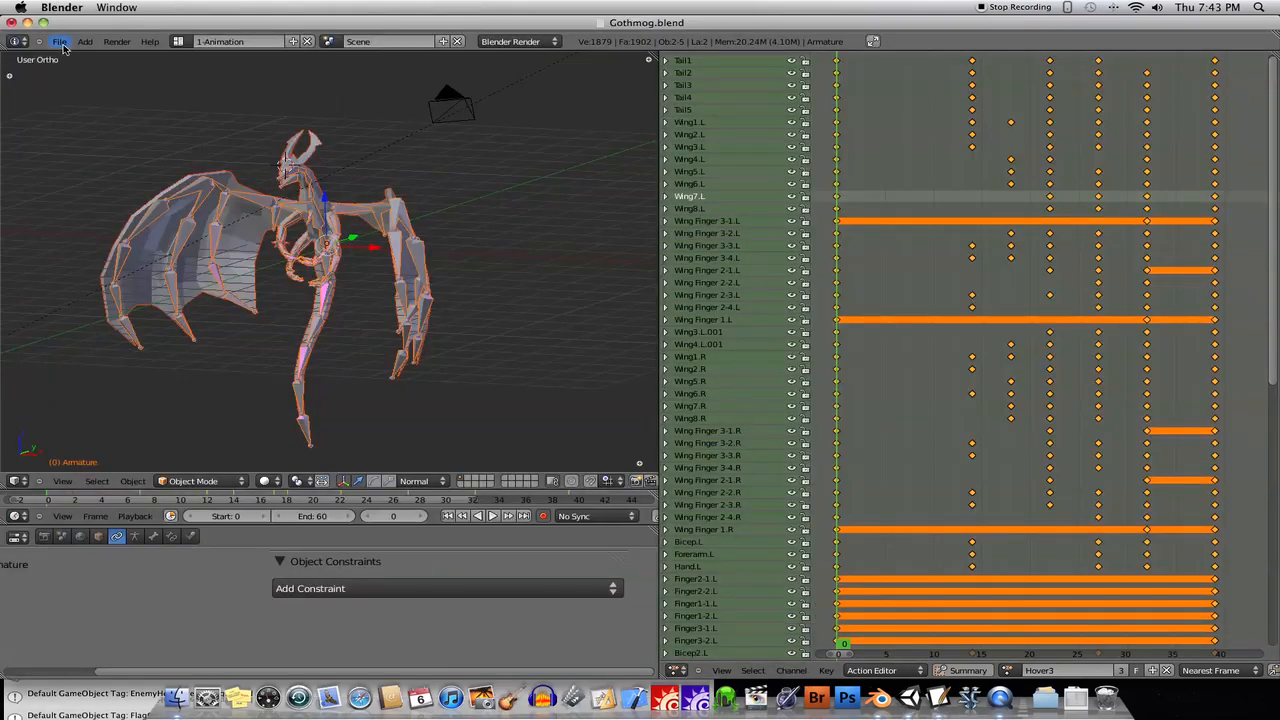
{"action": "left_click", "coordinate": [60, 40]}
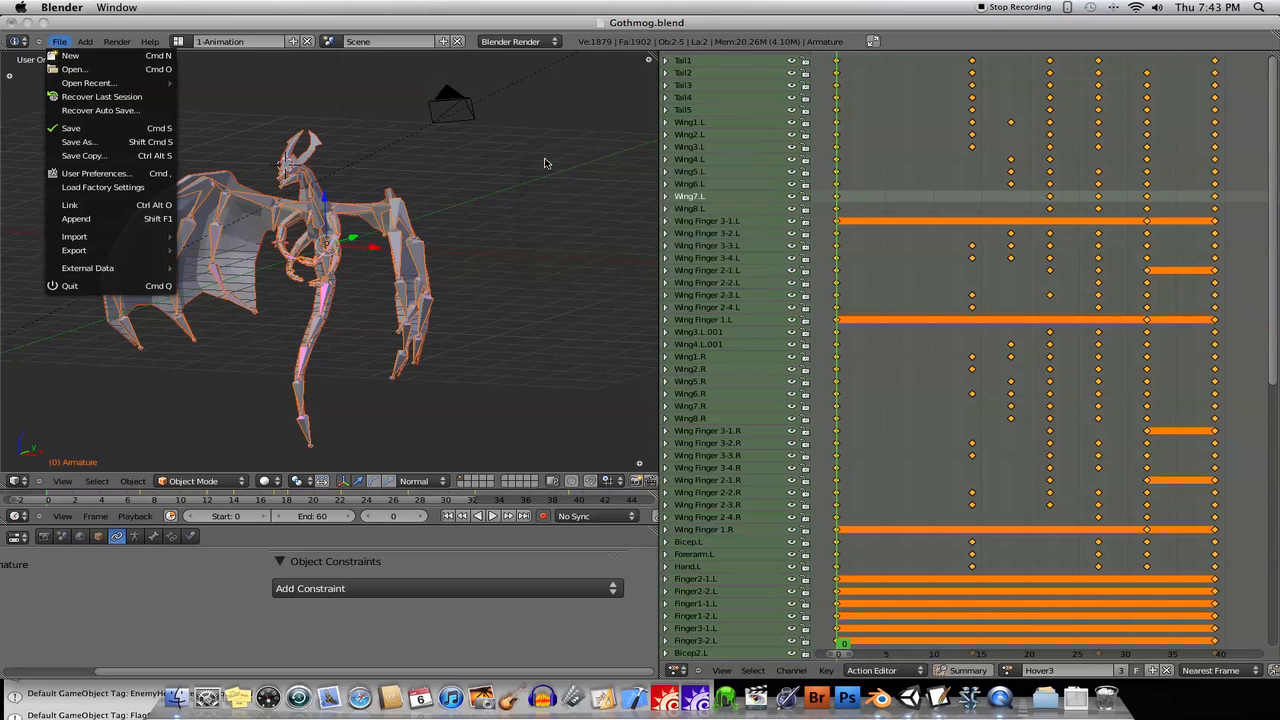
{"action": "left_click", "coordinate": [190, 220]}
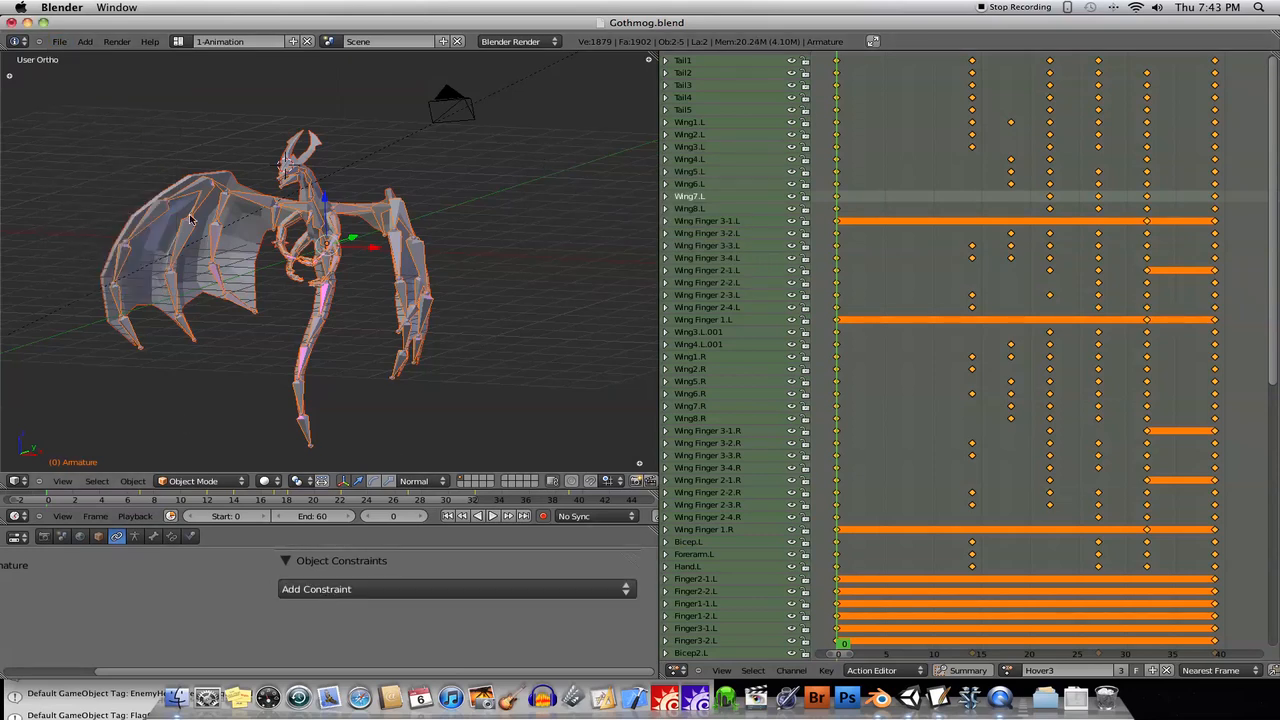
{"action": "mouse_move", "coordinate": [658, 352]}
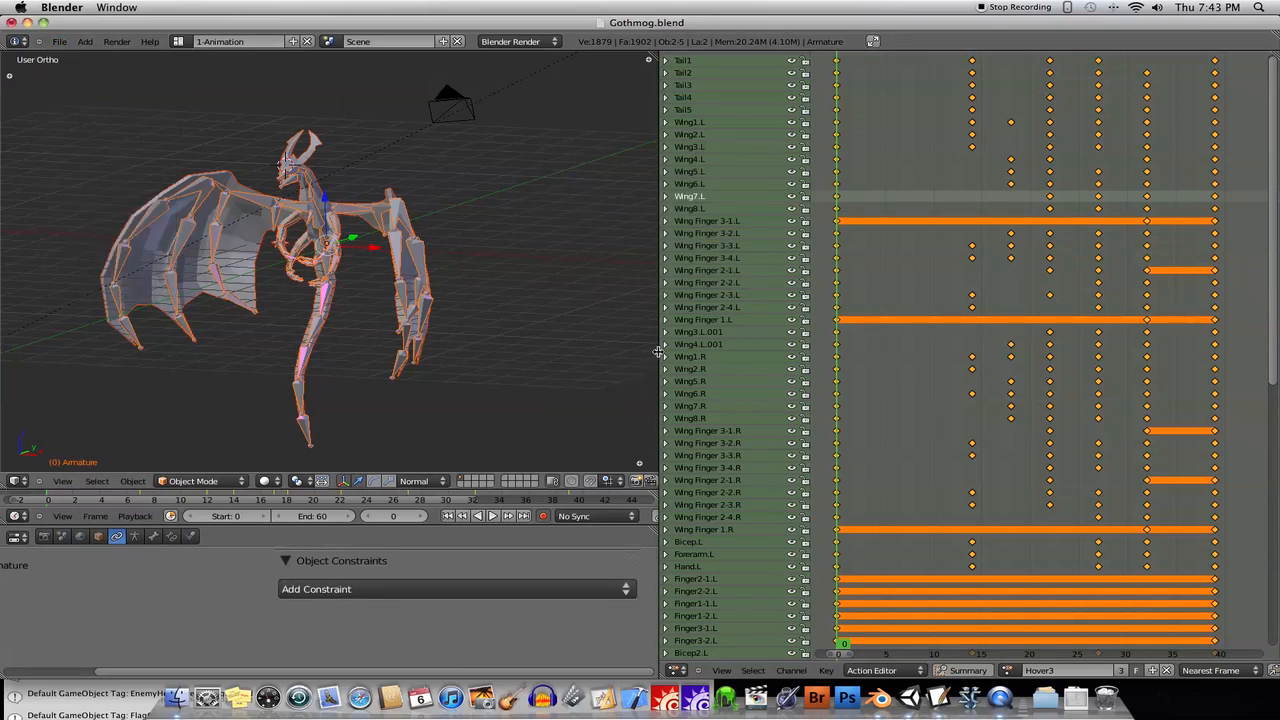